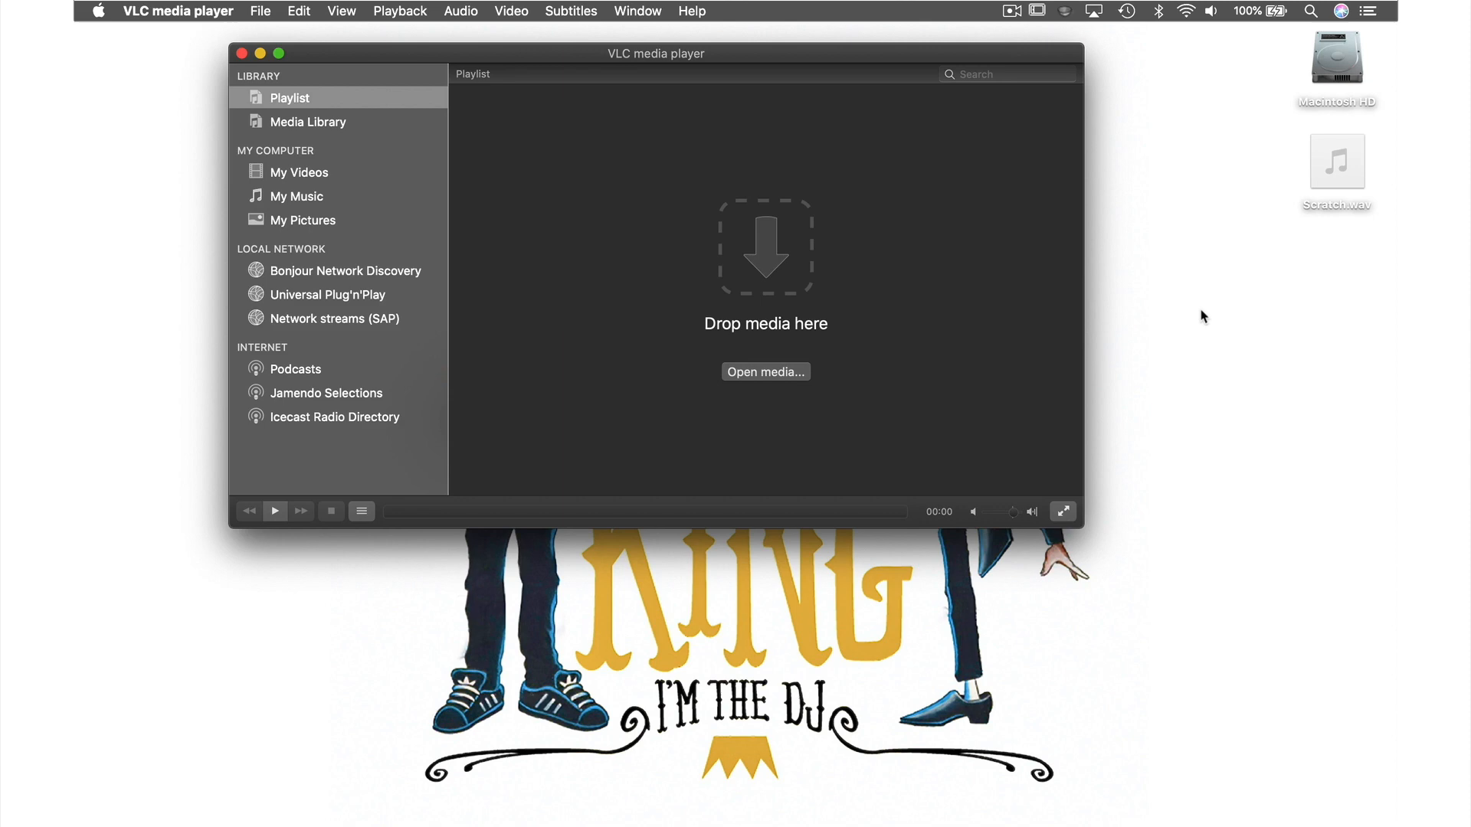
# Bring up VLC's Convert & Stream setup with Scratch.wav as the source
pyautogui.click(1336, 159)
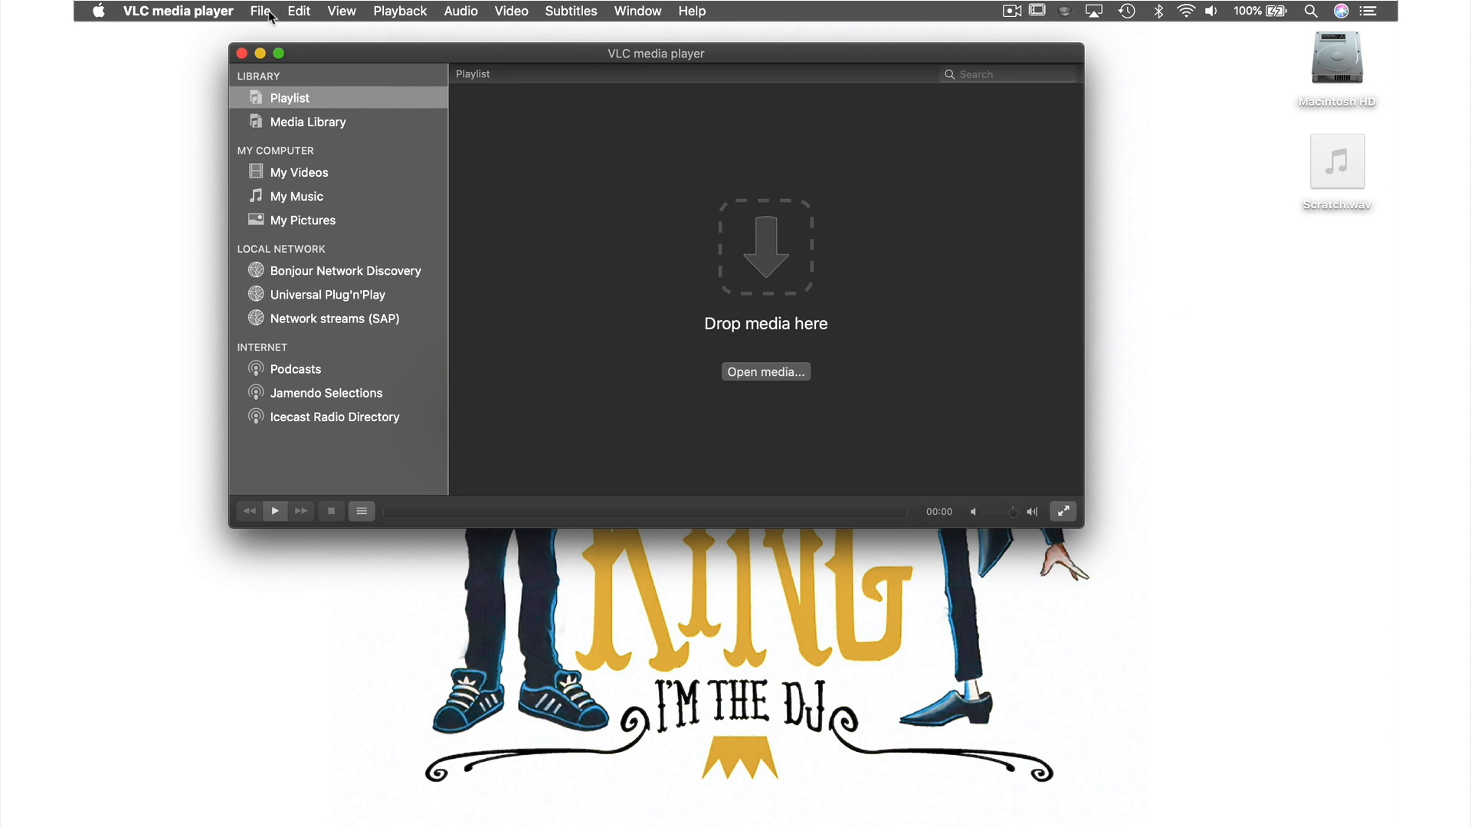
pyautogui.click(261, 10)
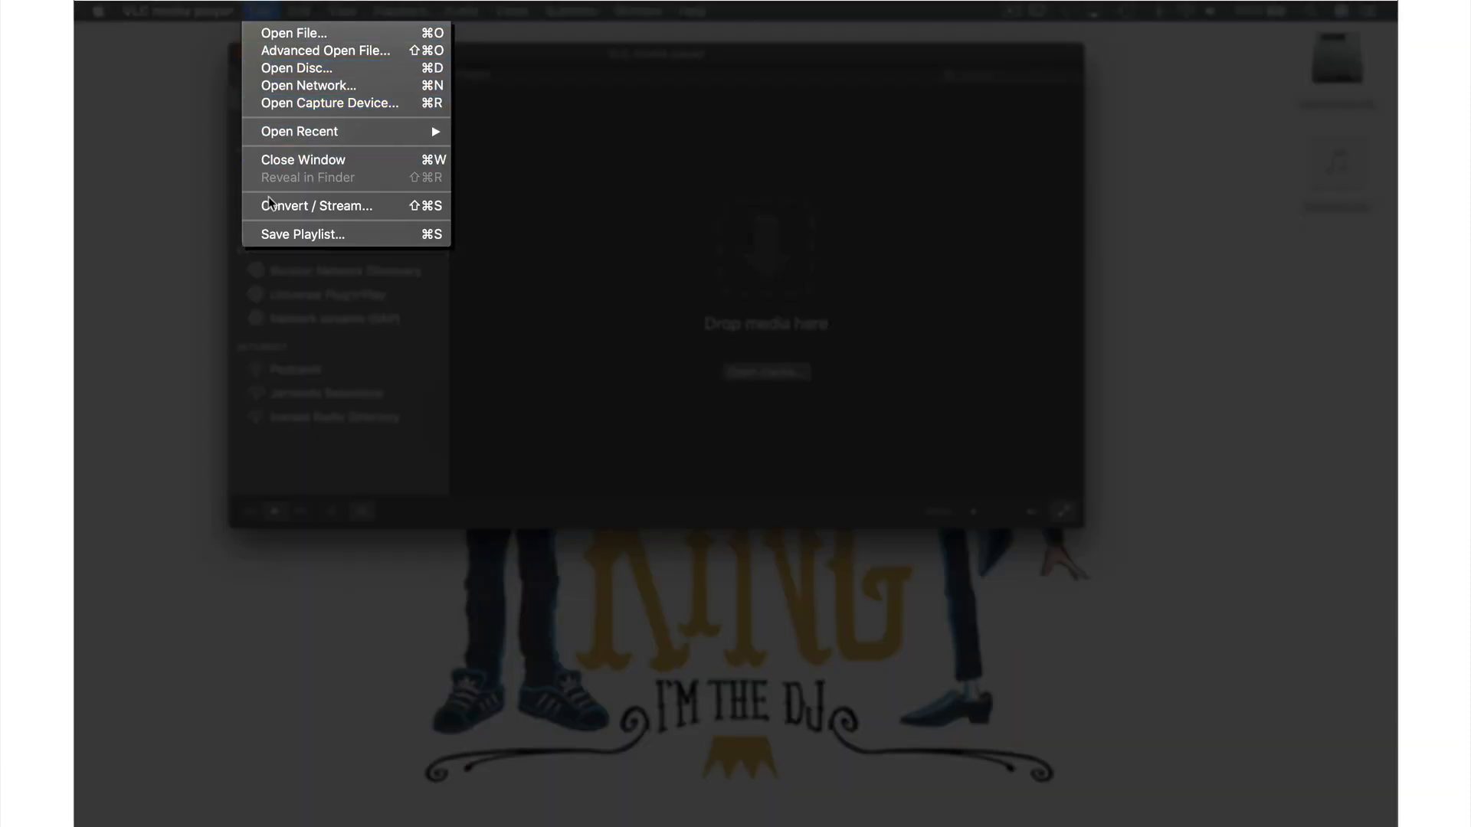
pyautogui.click(317, 205)
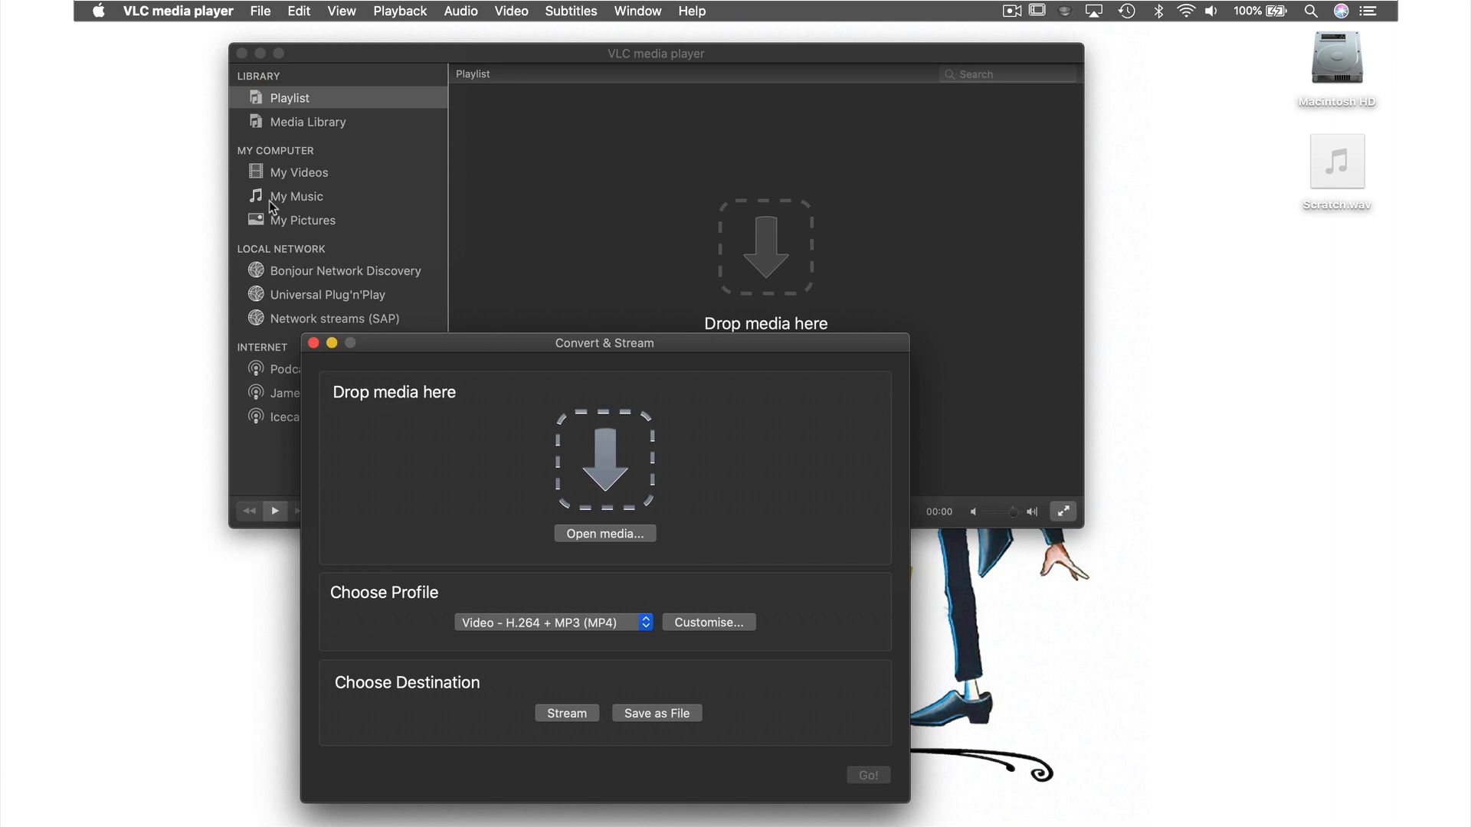
pyautogui.moveTo(812, 190)
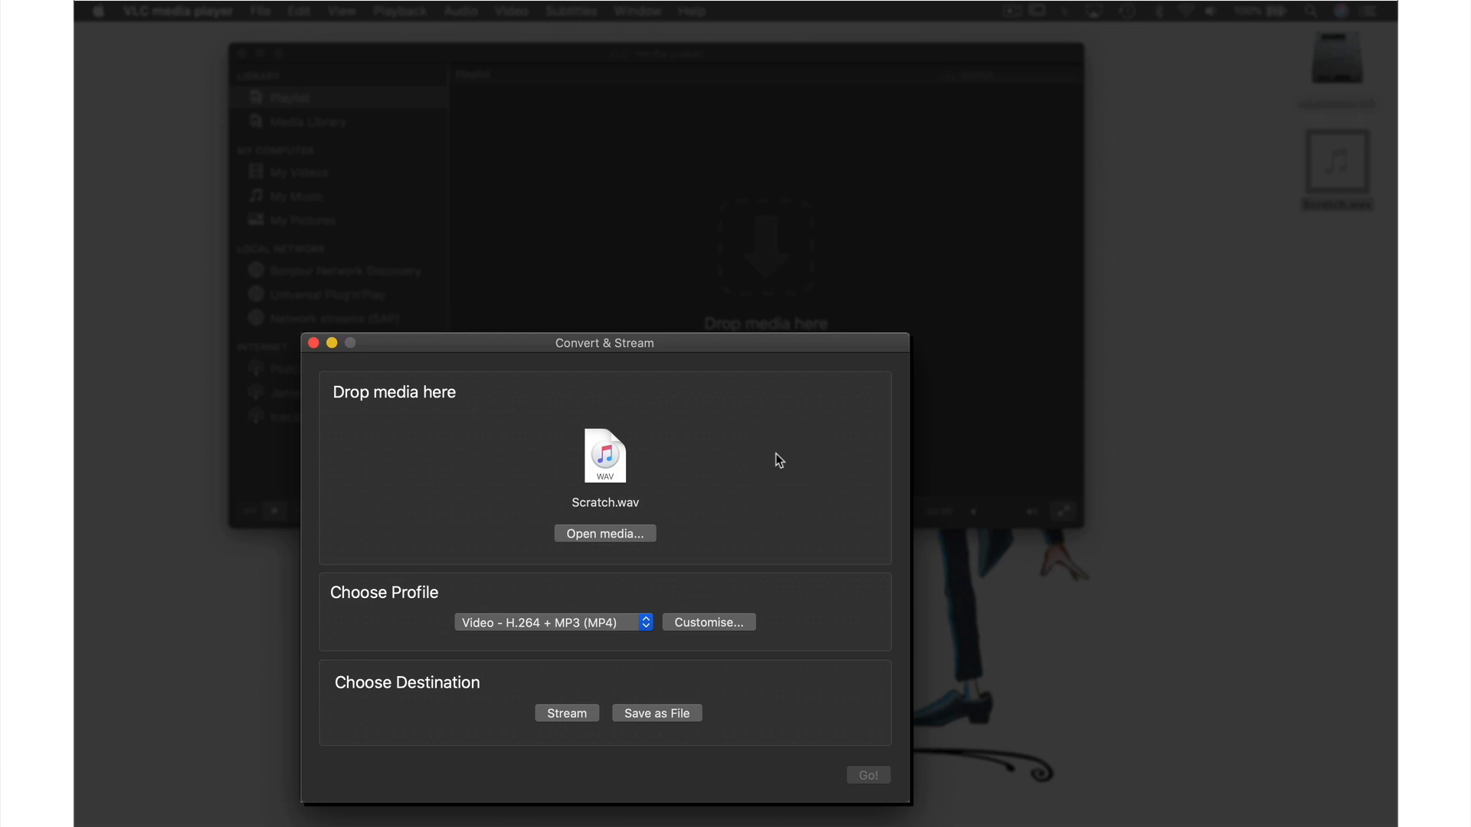
pyautogui.moveTo(675, 583)
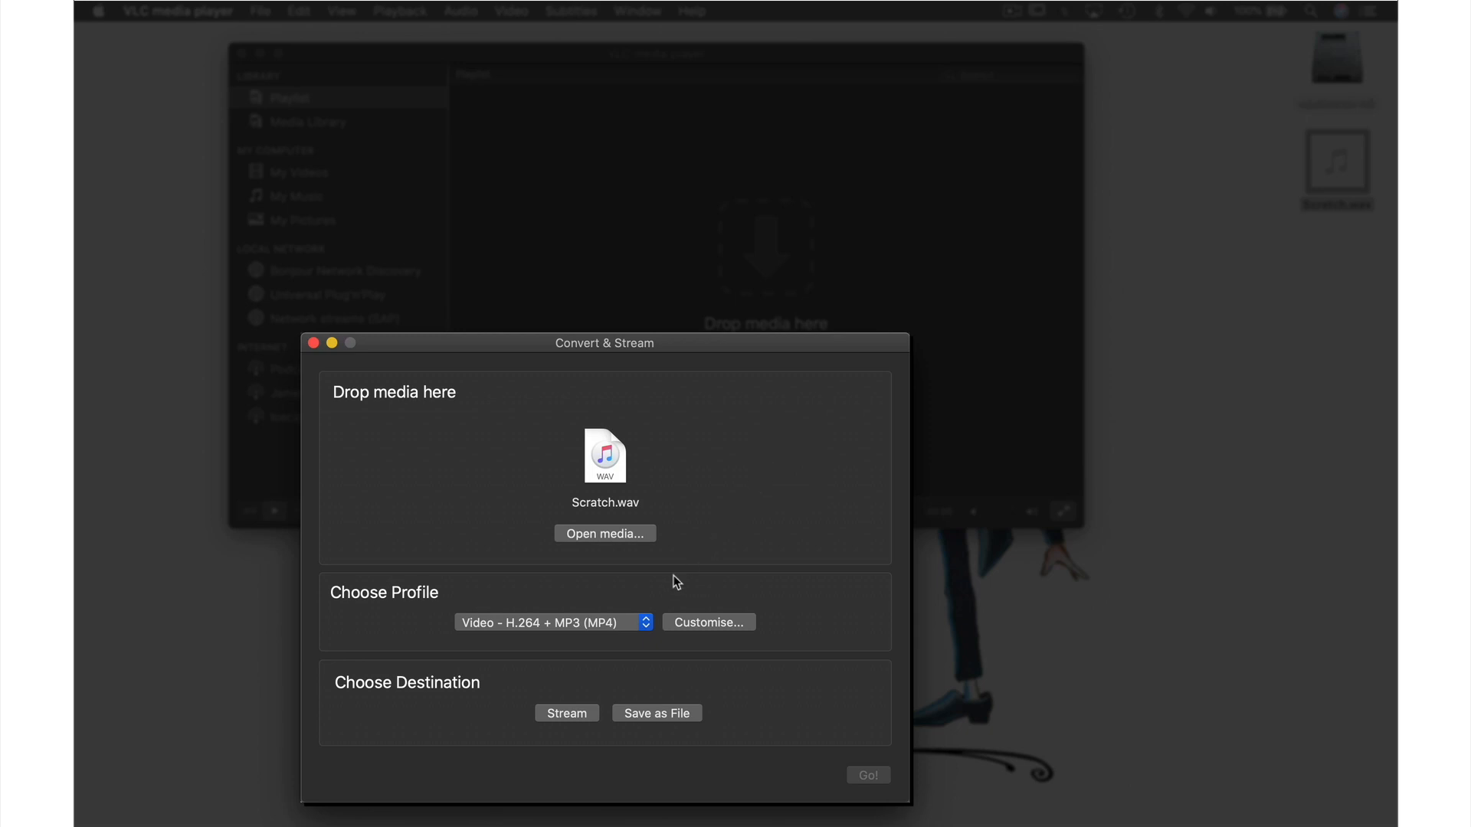
# Choose the Audio - MP3 conversion profile, saving output to a file
pyautogui.click(553, 622)
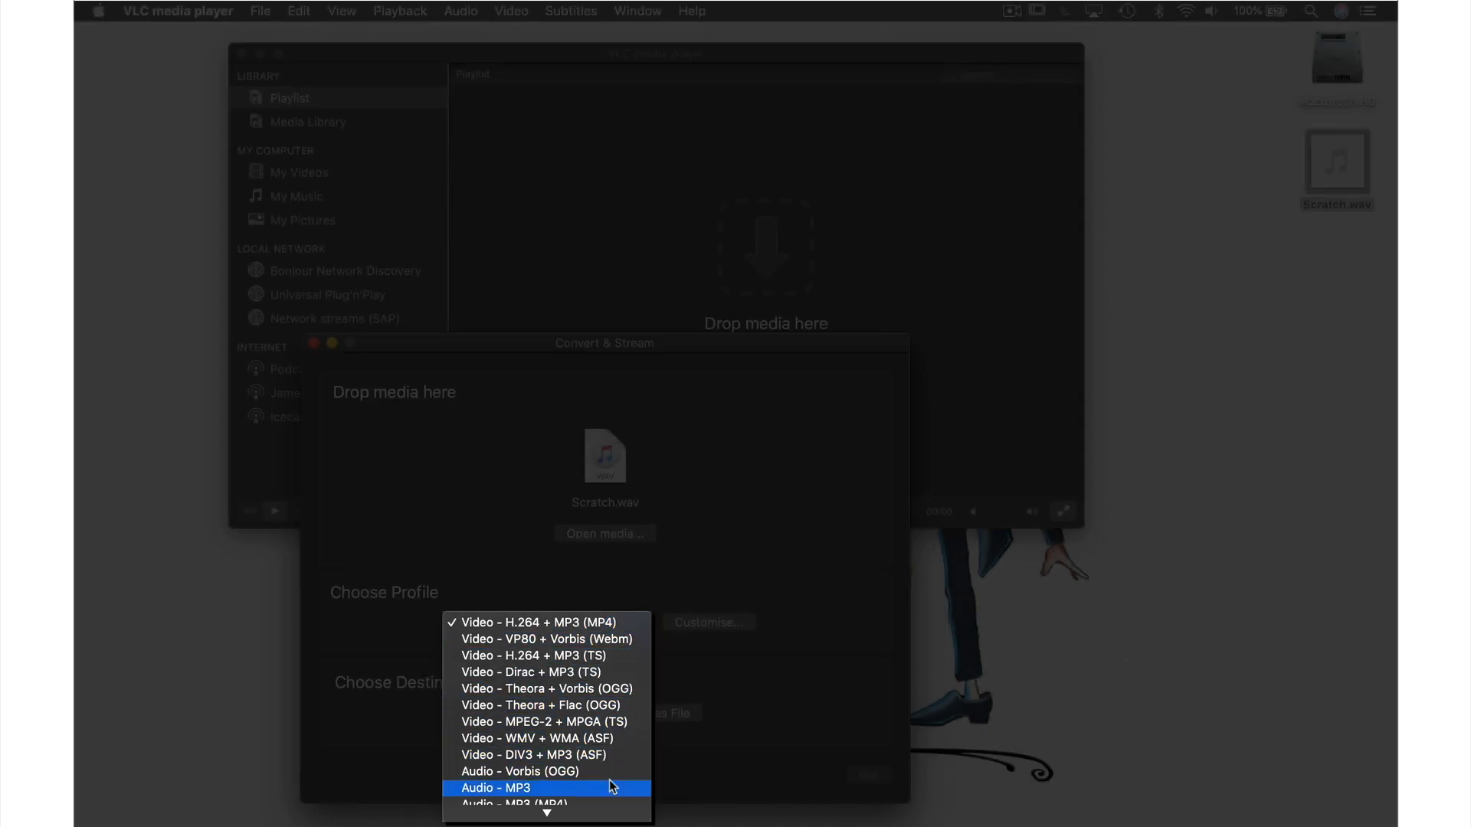
pyautogui.click(495, 788)
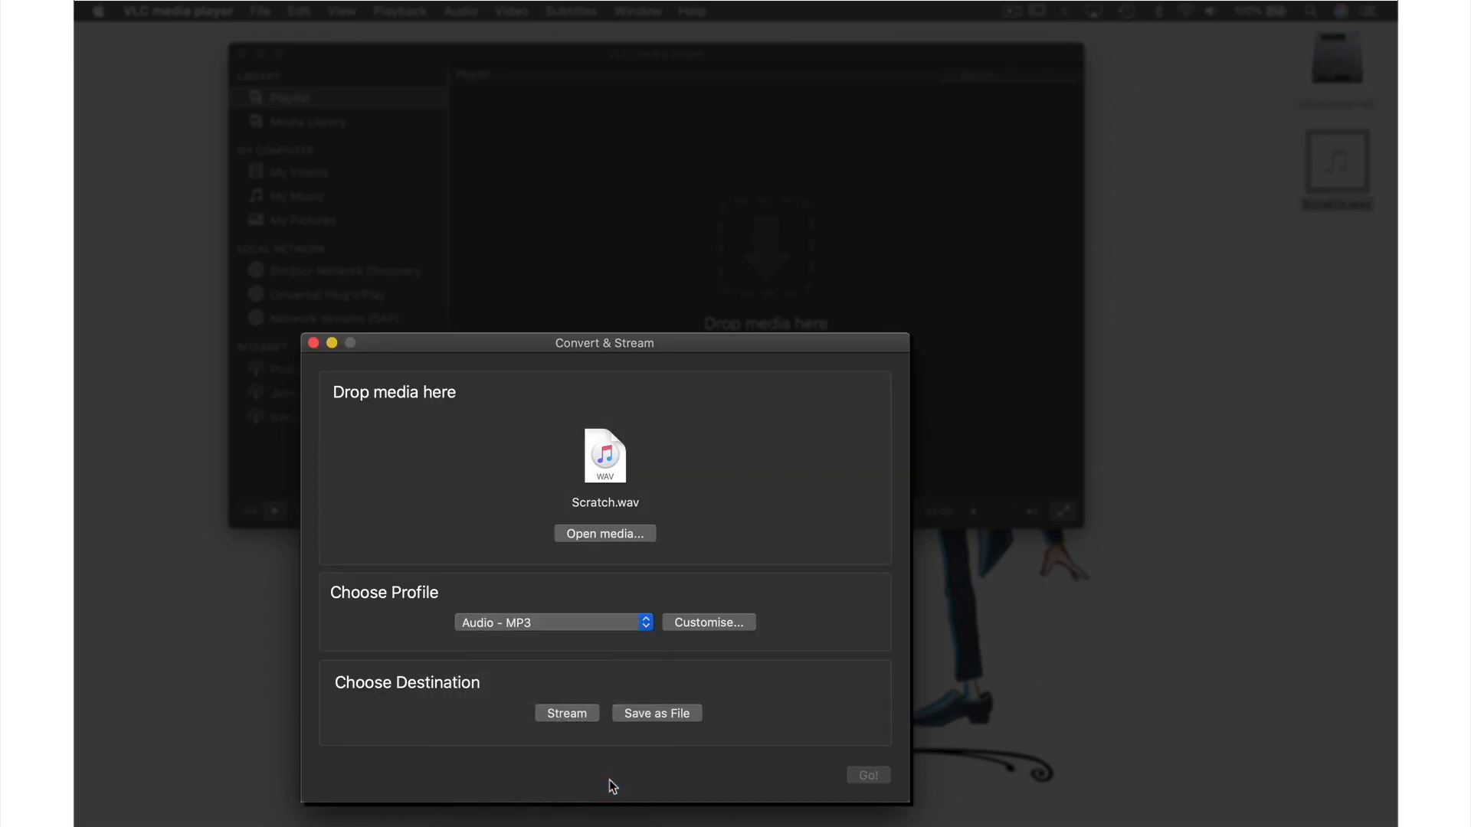
pyautogui.click(657, 712)
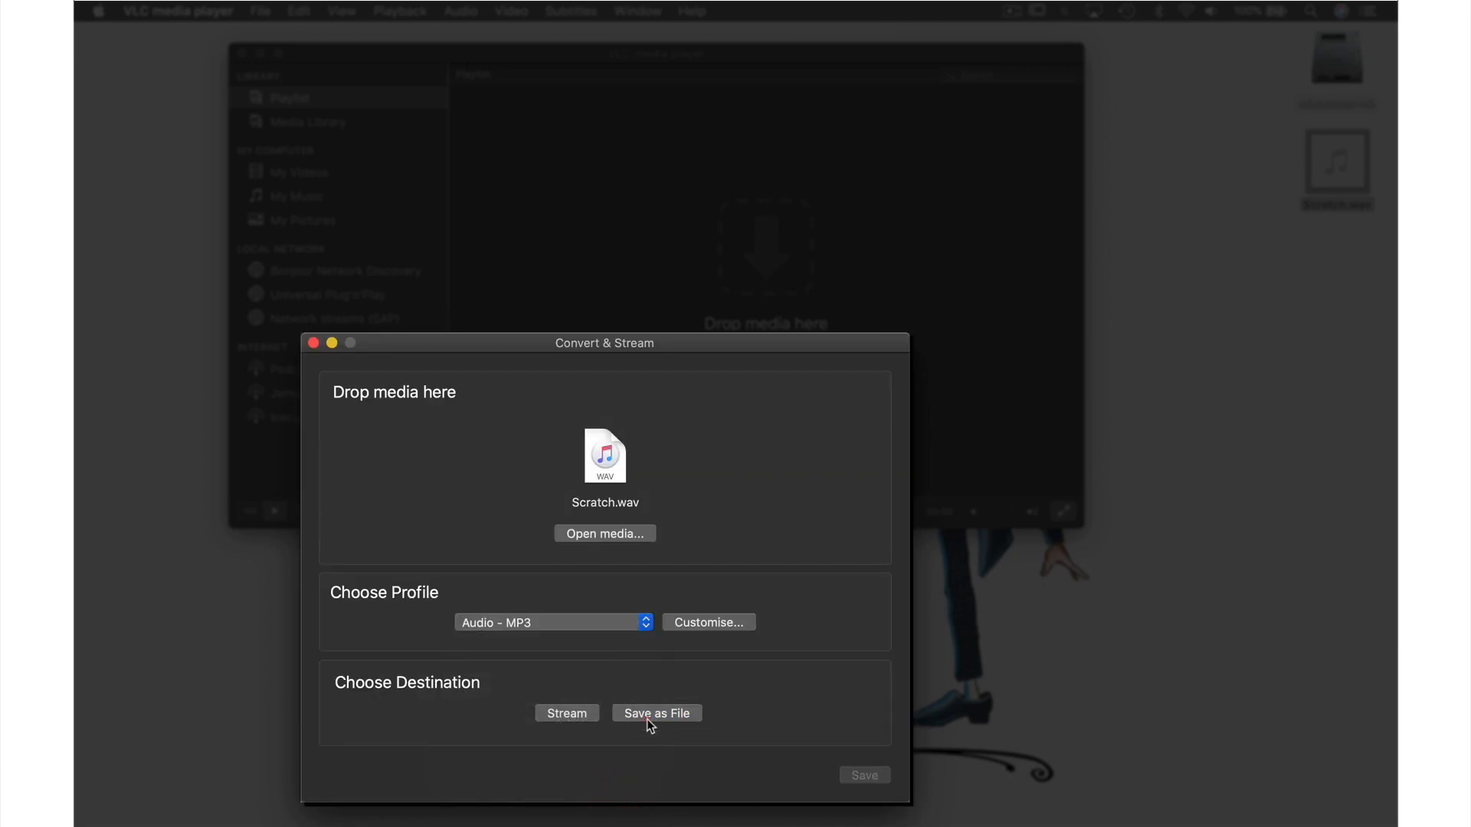
# Save the converted audio as Scratch1 on the Desktop and run the conversion
pyautogui.click(657, 712)
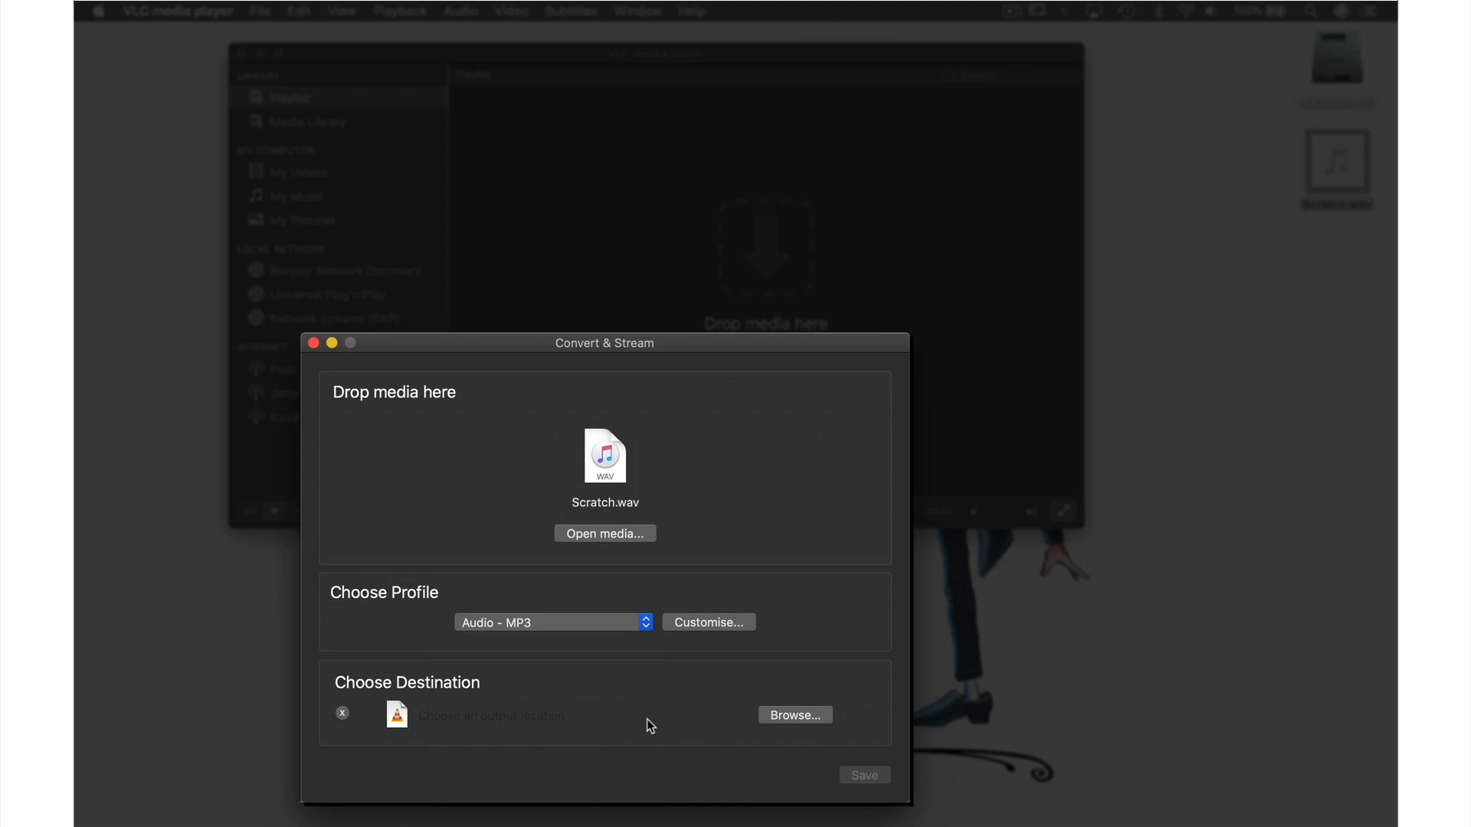
pyautogui.moveTo(786, 715)
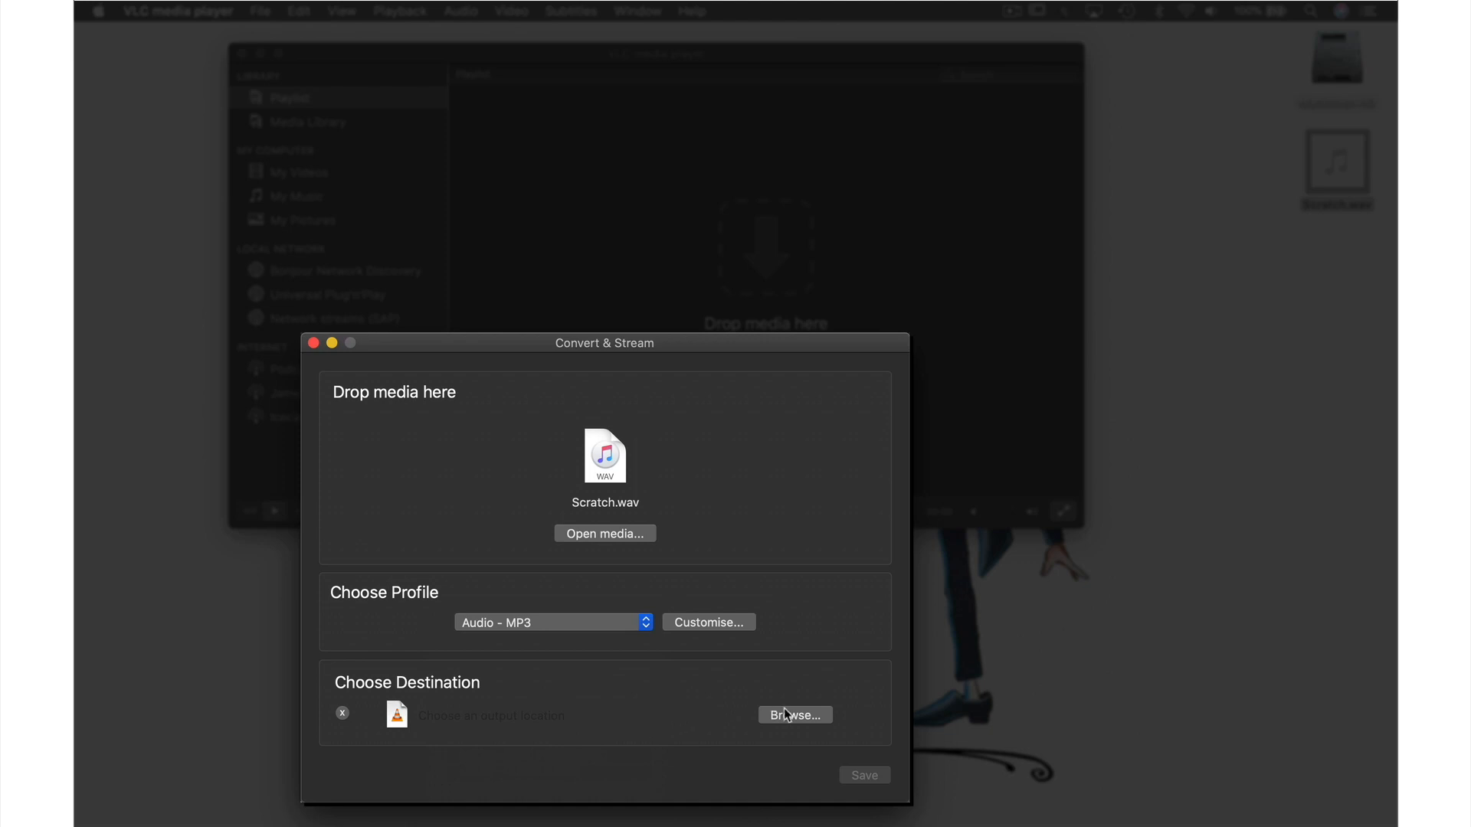
pyautogui.click(795, 715)
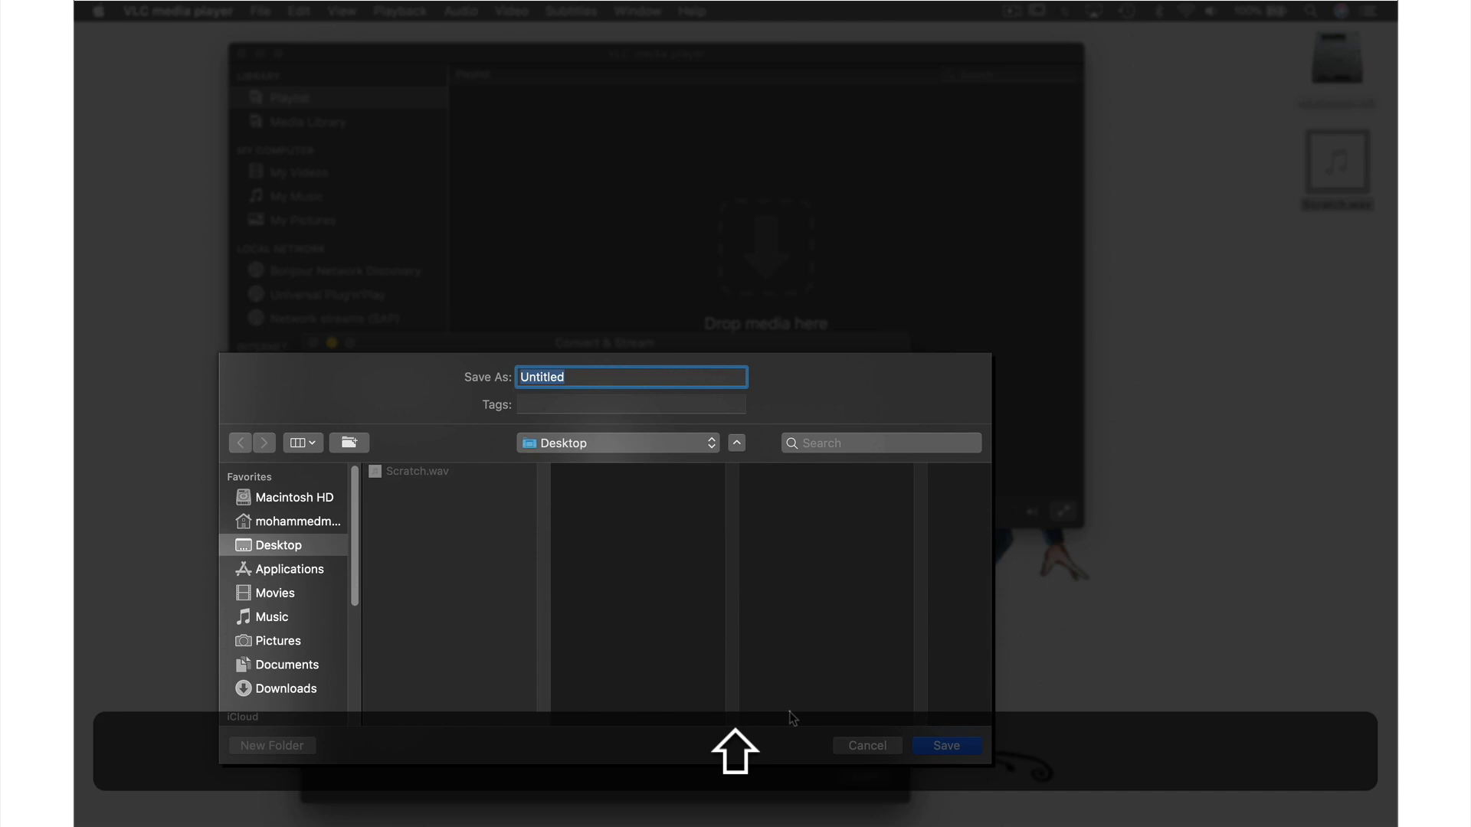
pyautogui.write('Scratch1')
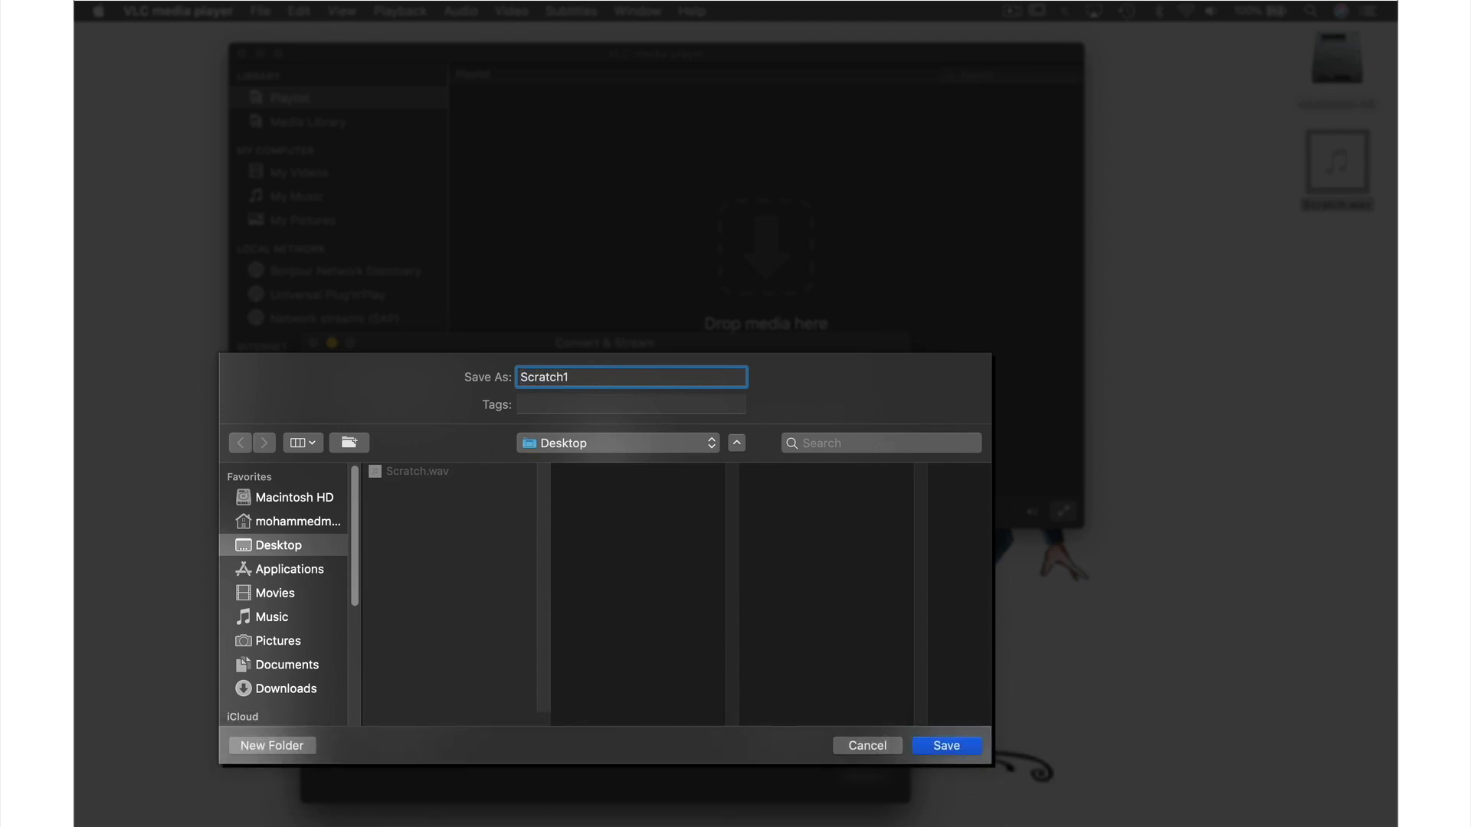
pyautogui.moveTo(818, 715)
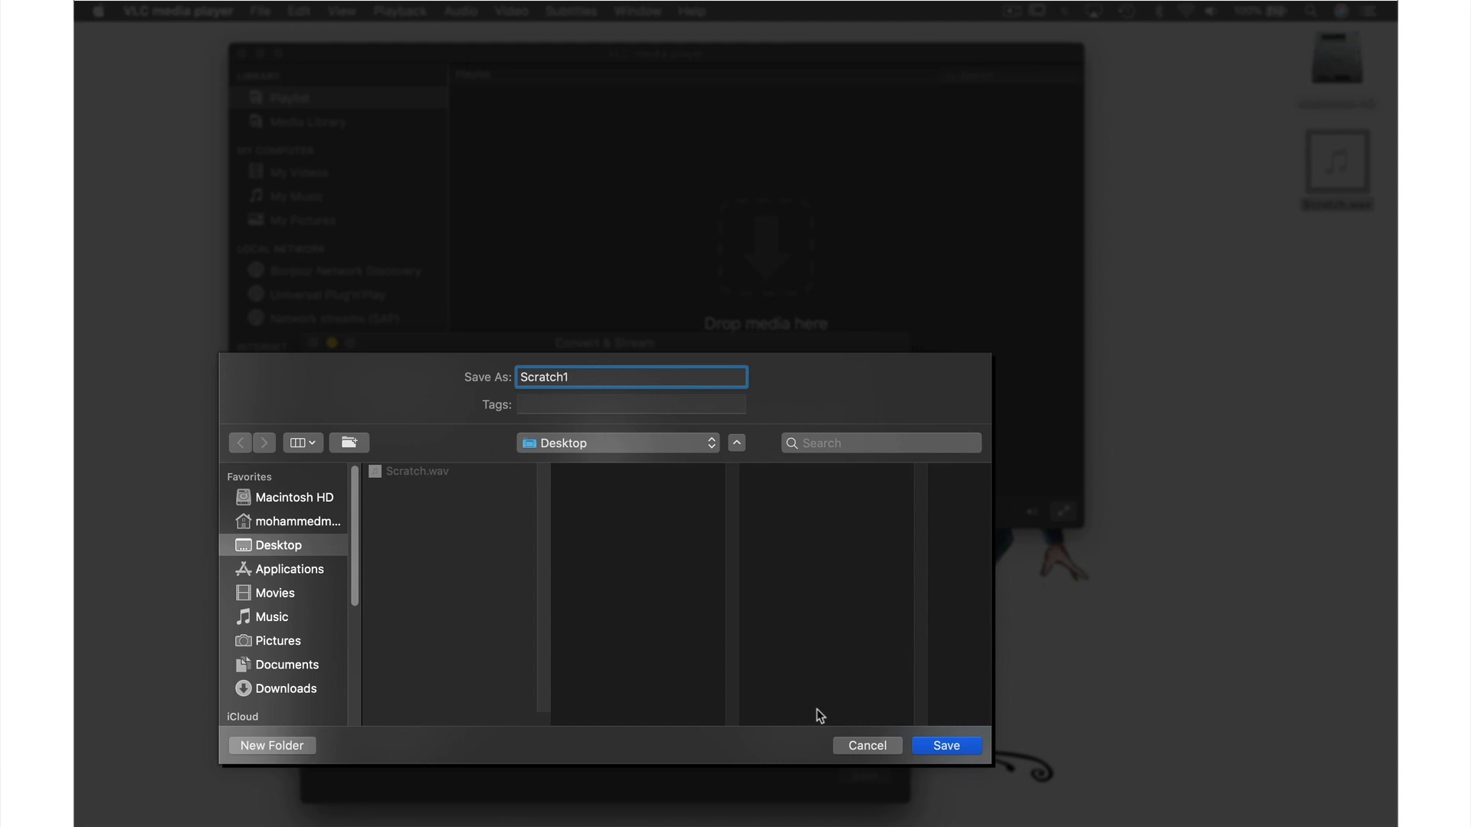
pyautogui.click(945, 745)
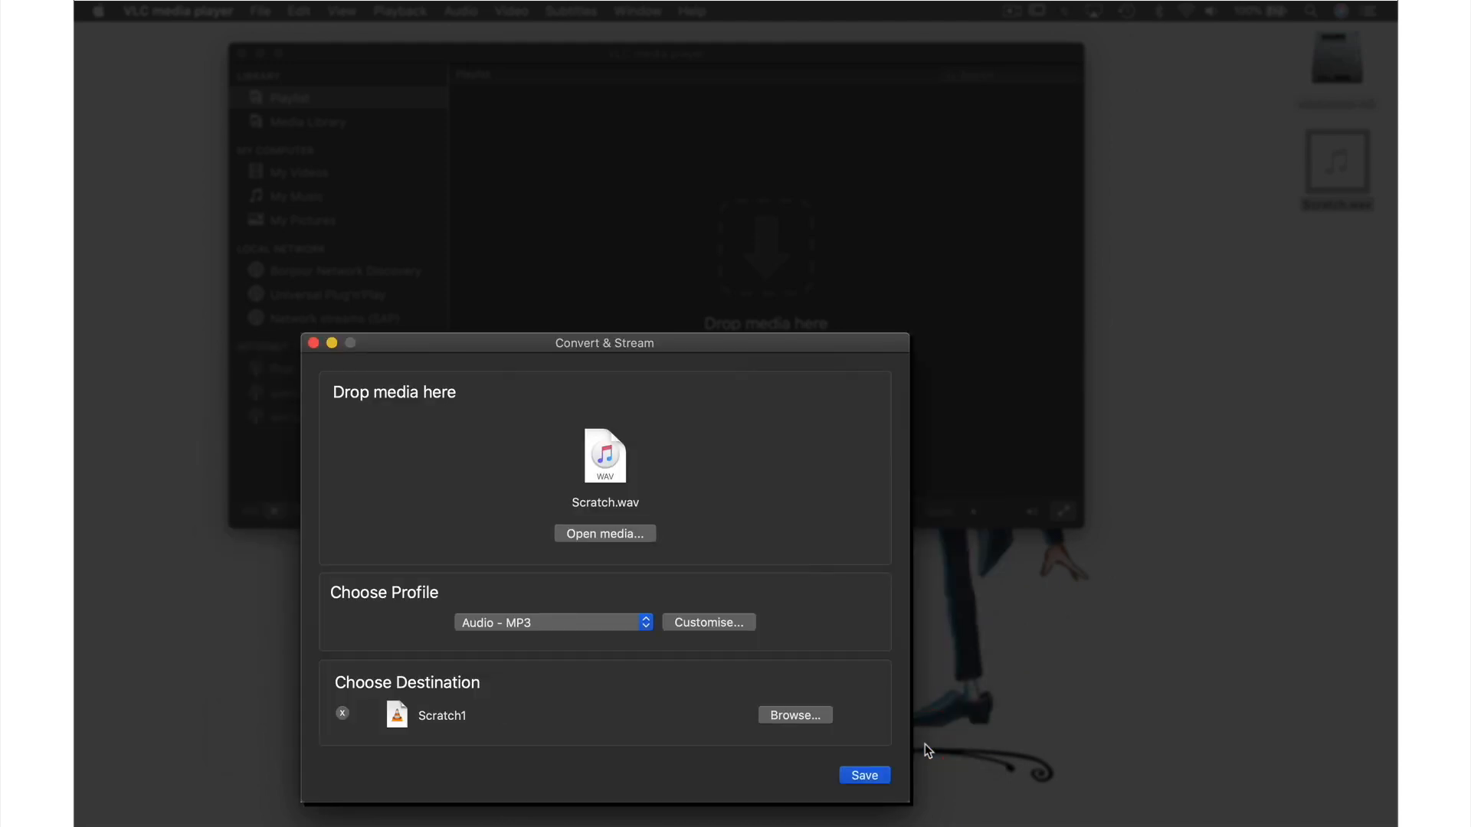
pyautogui.click(862, 775)
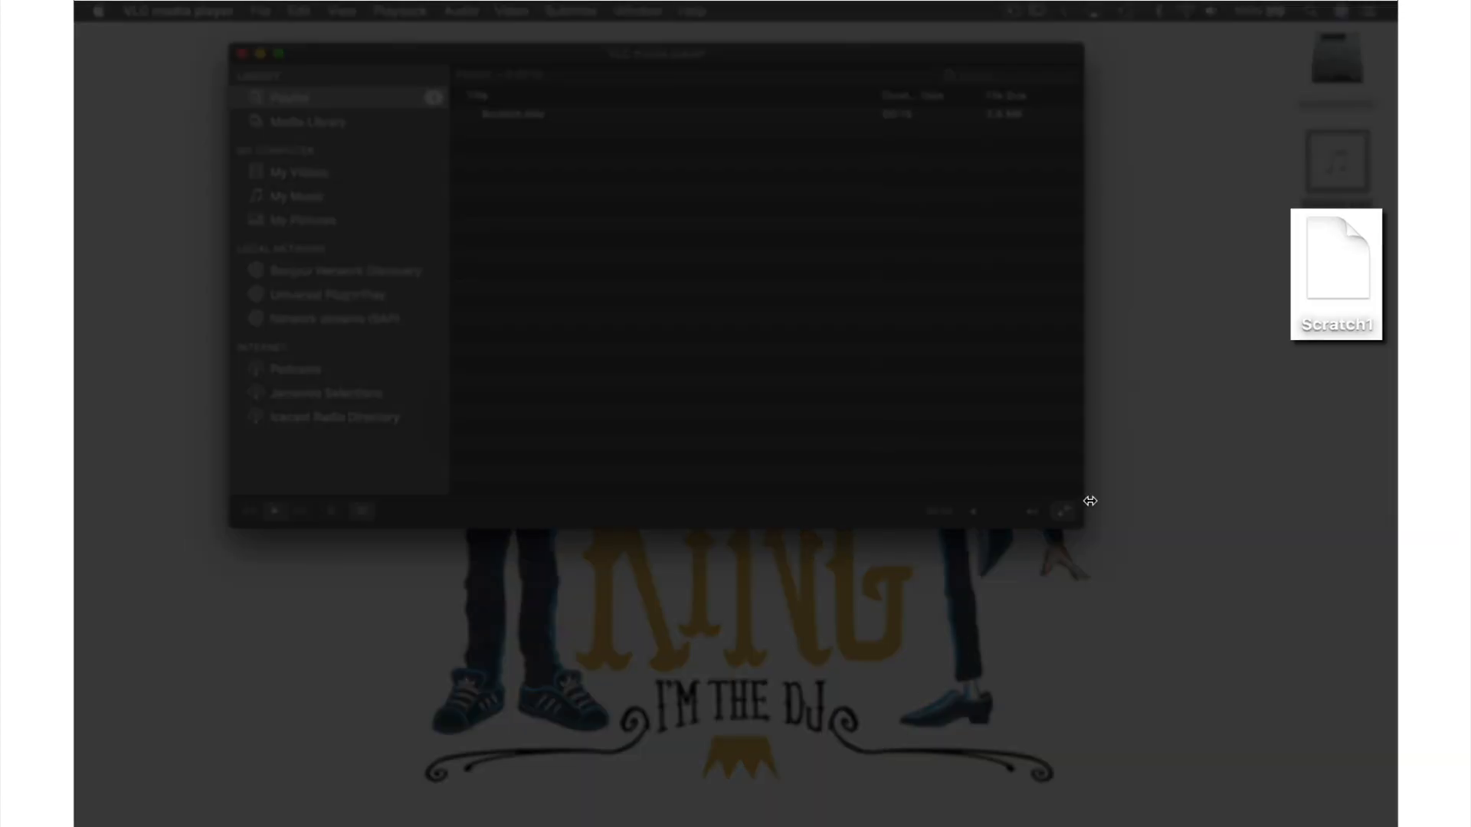
# Open the new Scratch1 file, see garbled characters in TextEdit, and close it
pyautogui.click(1335, 261)
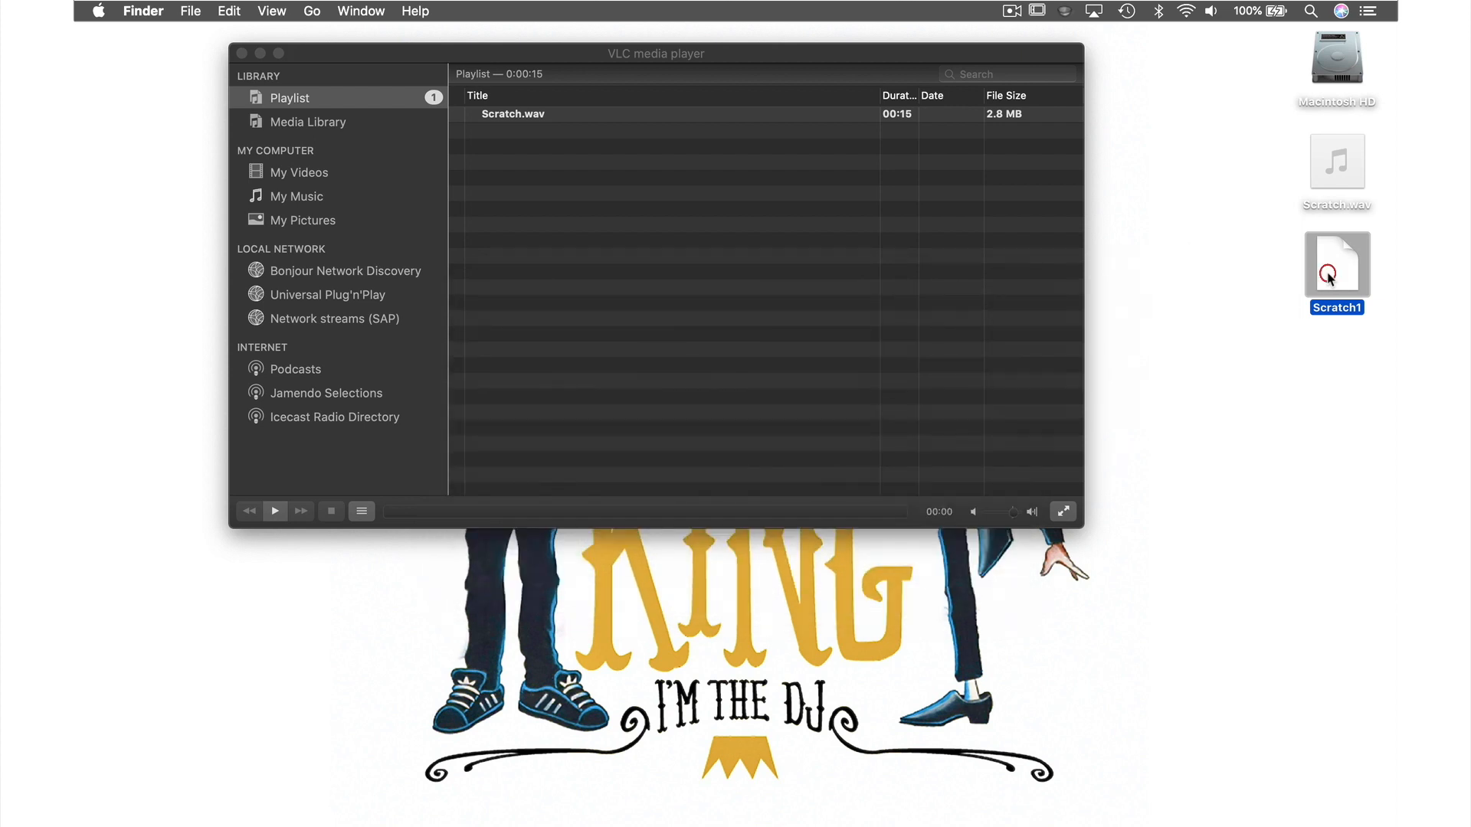
pyautogui.doubleClick(1336, 265)
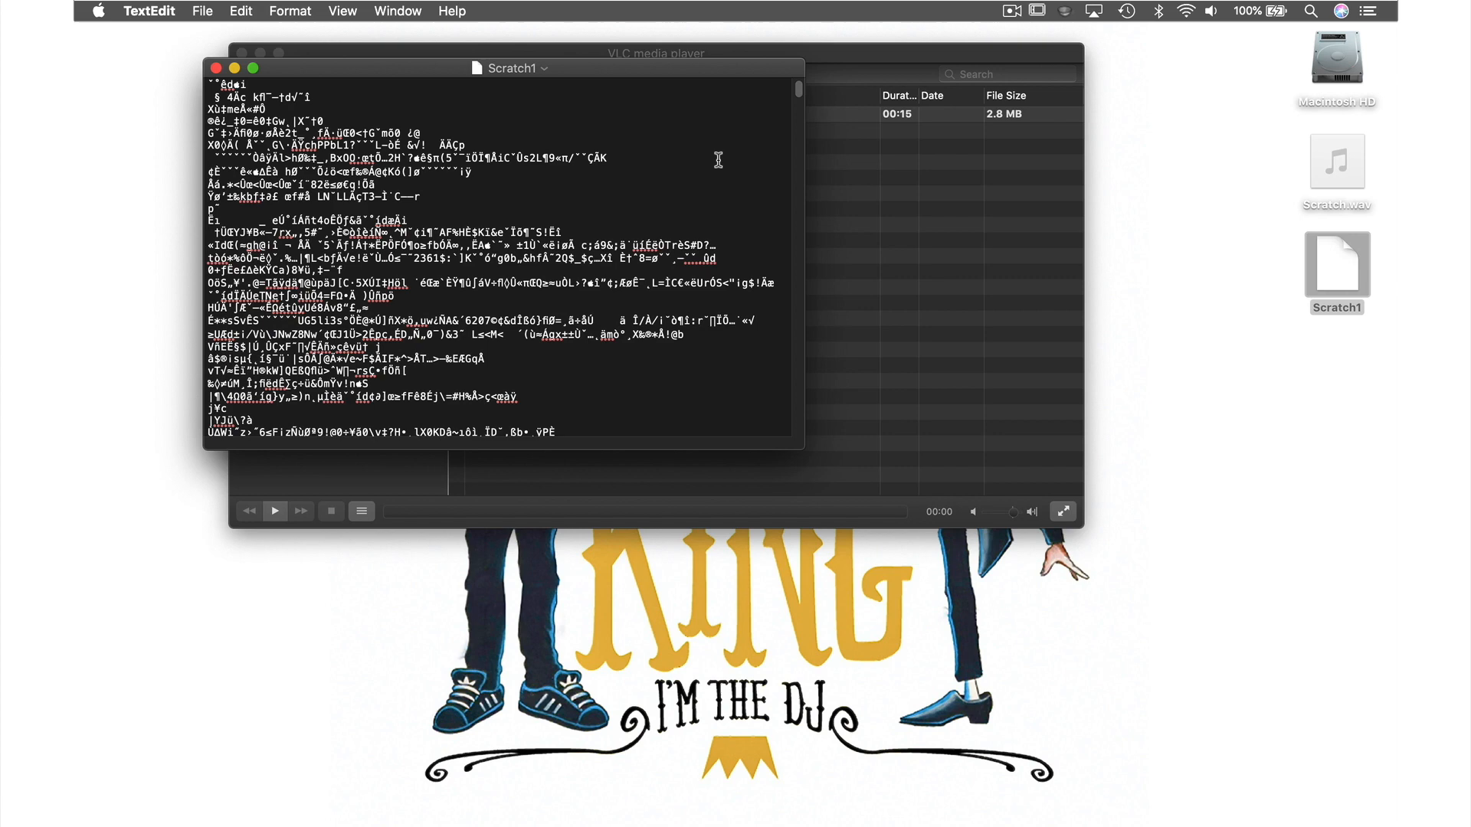
pyautogui.moveTo(216, 69)
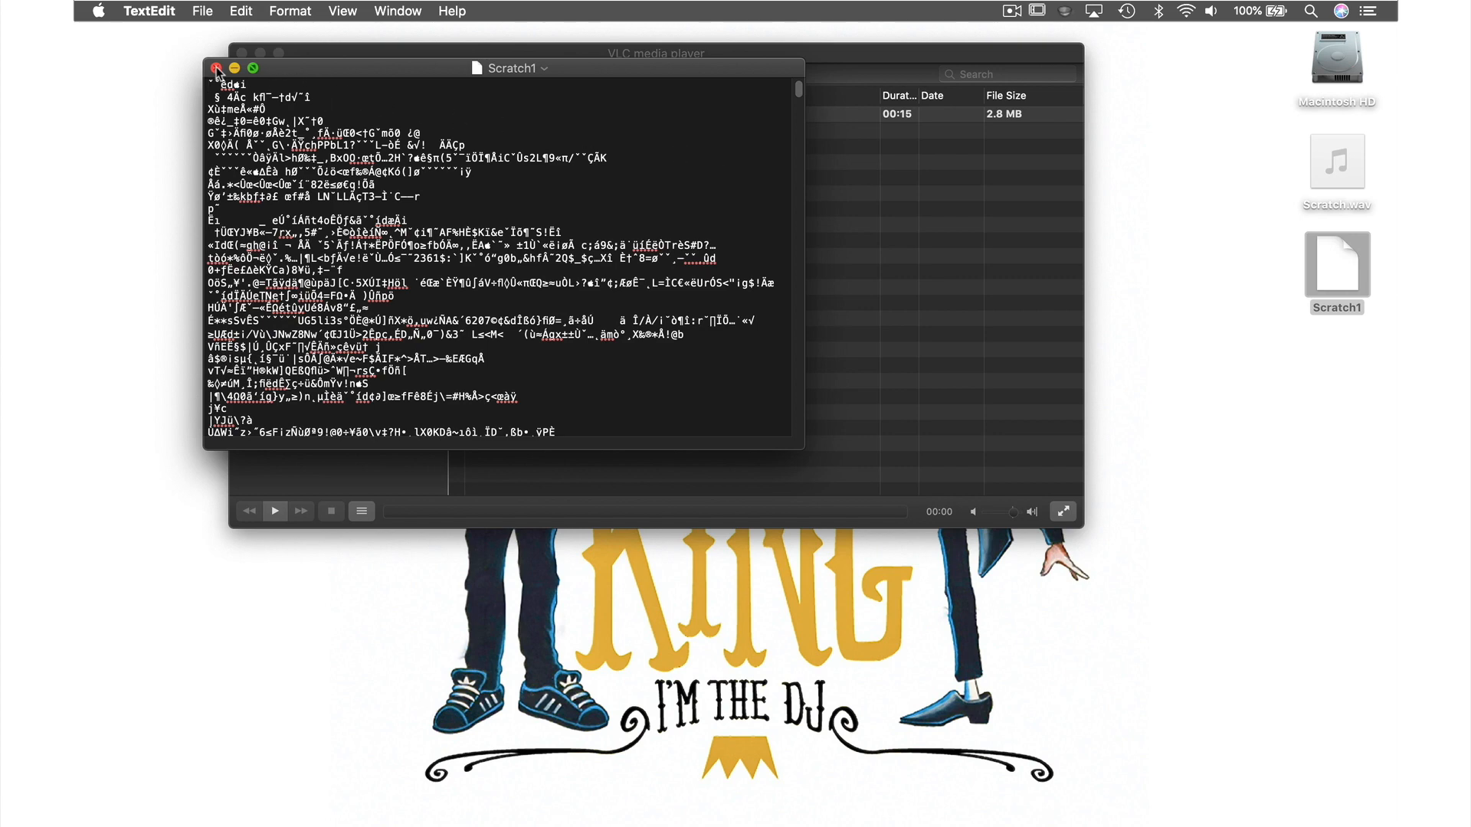
pyautogui.click(216, 68)
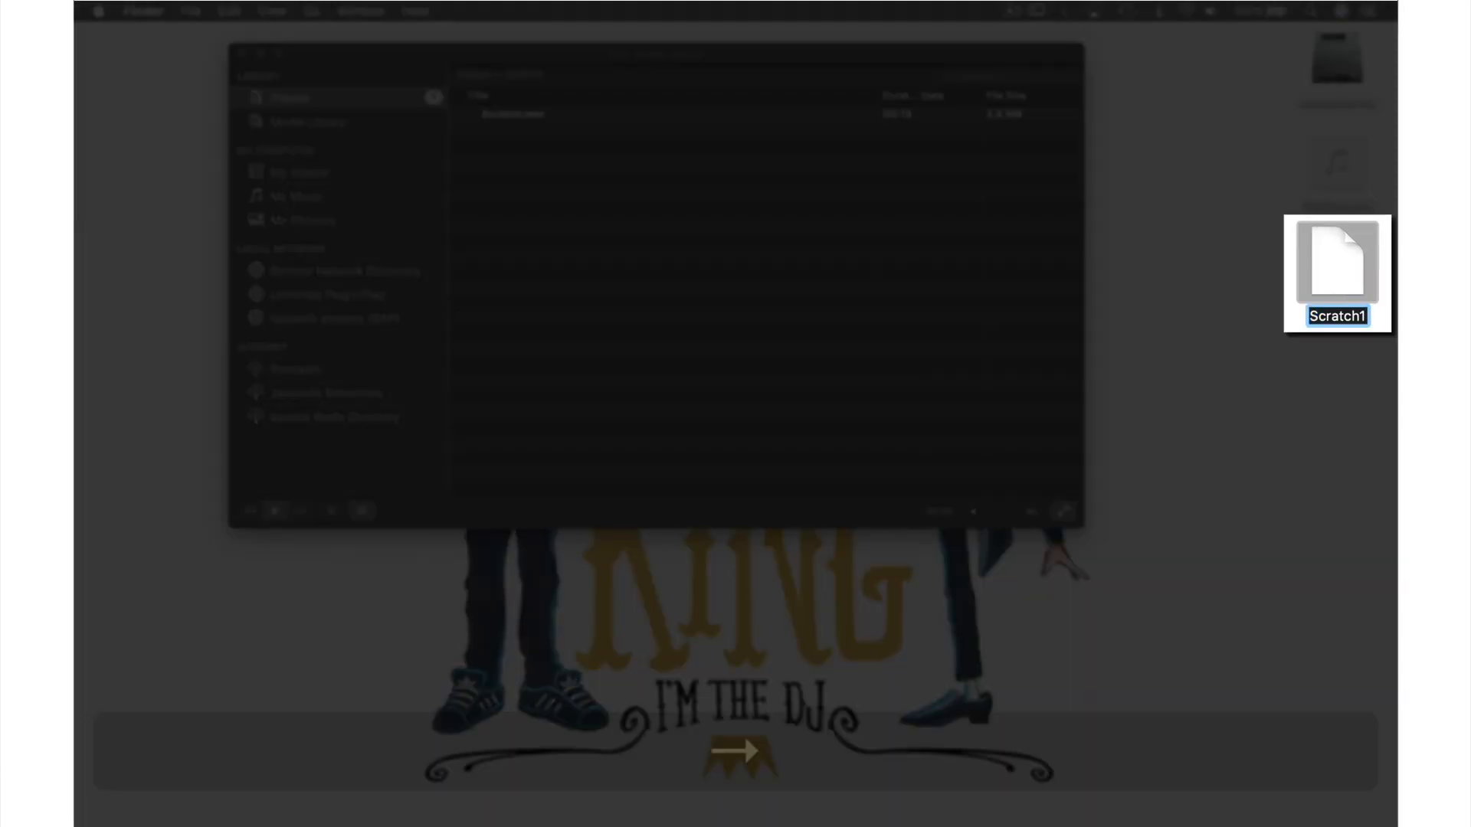
# Rename the file to Scratch1.mp3, confirm the extension, and preview it playing with Quick Look
pyautogui.write('.mp3')
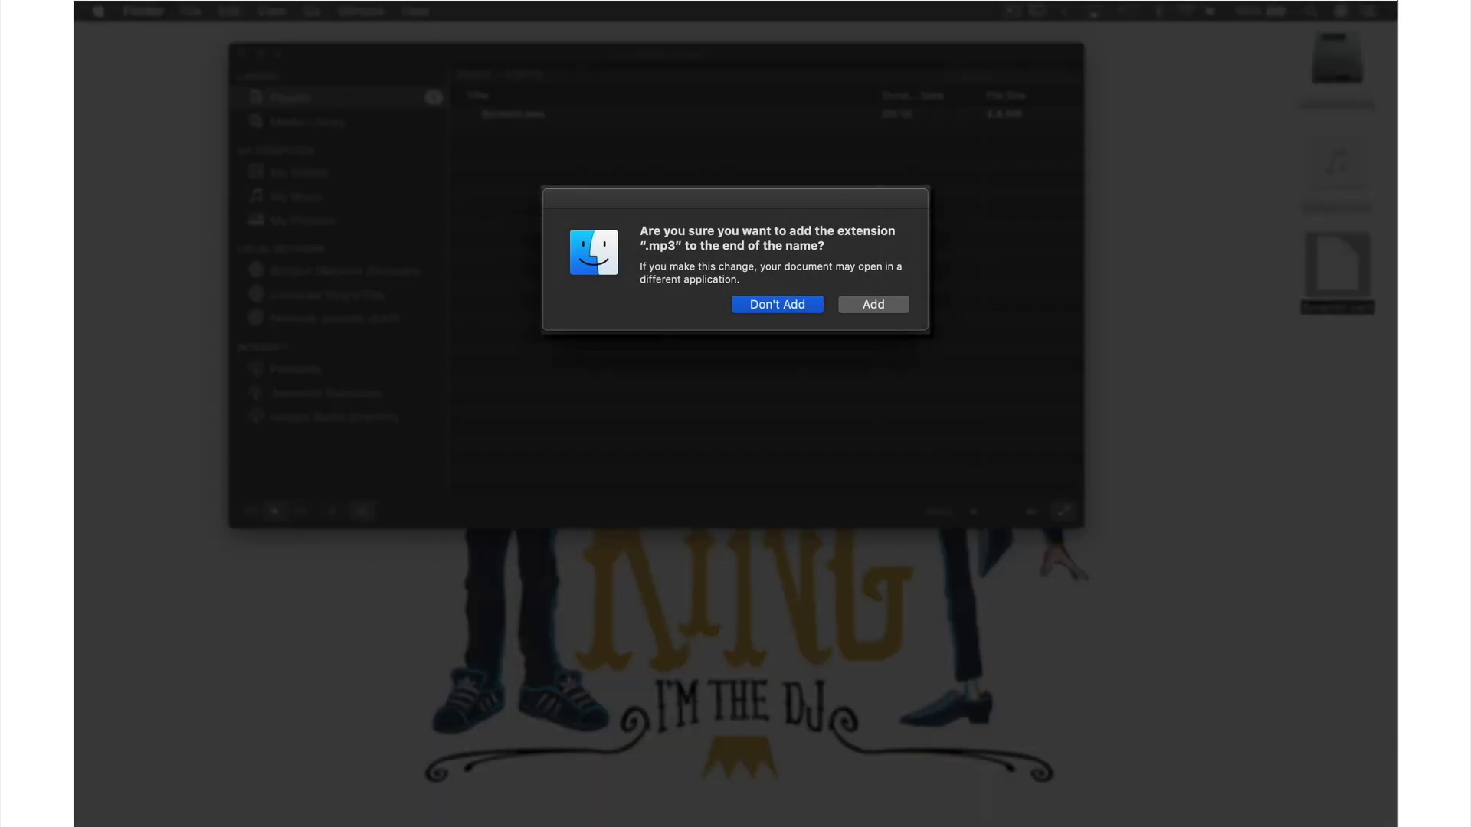
pyautogui.moveTo(958, 306)
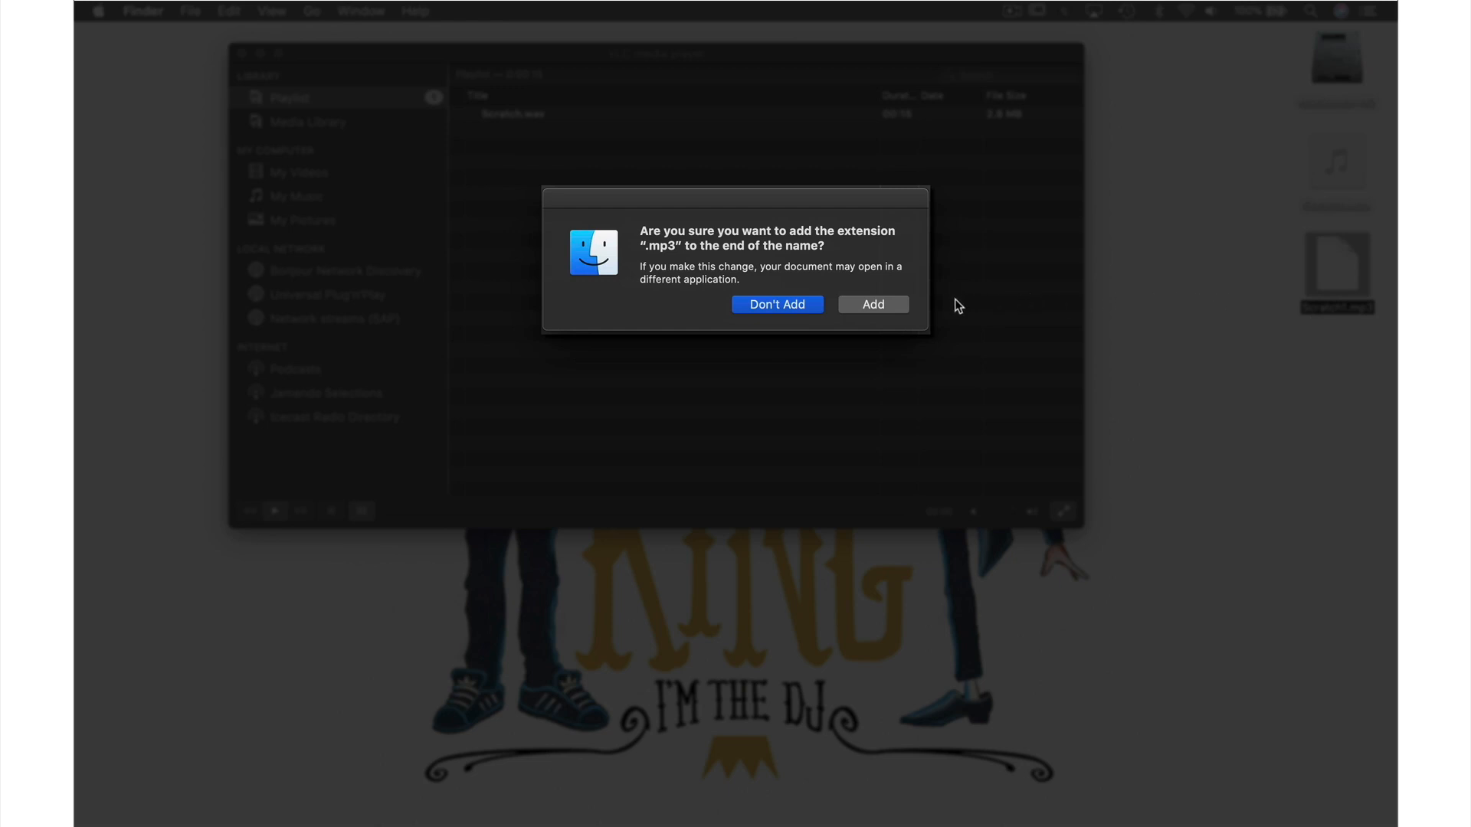
pyautogui.click(872, 303)
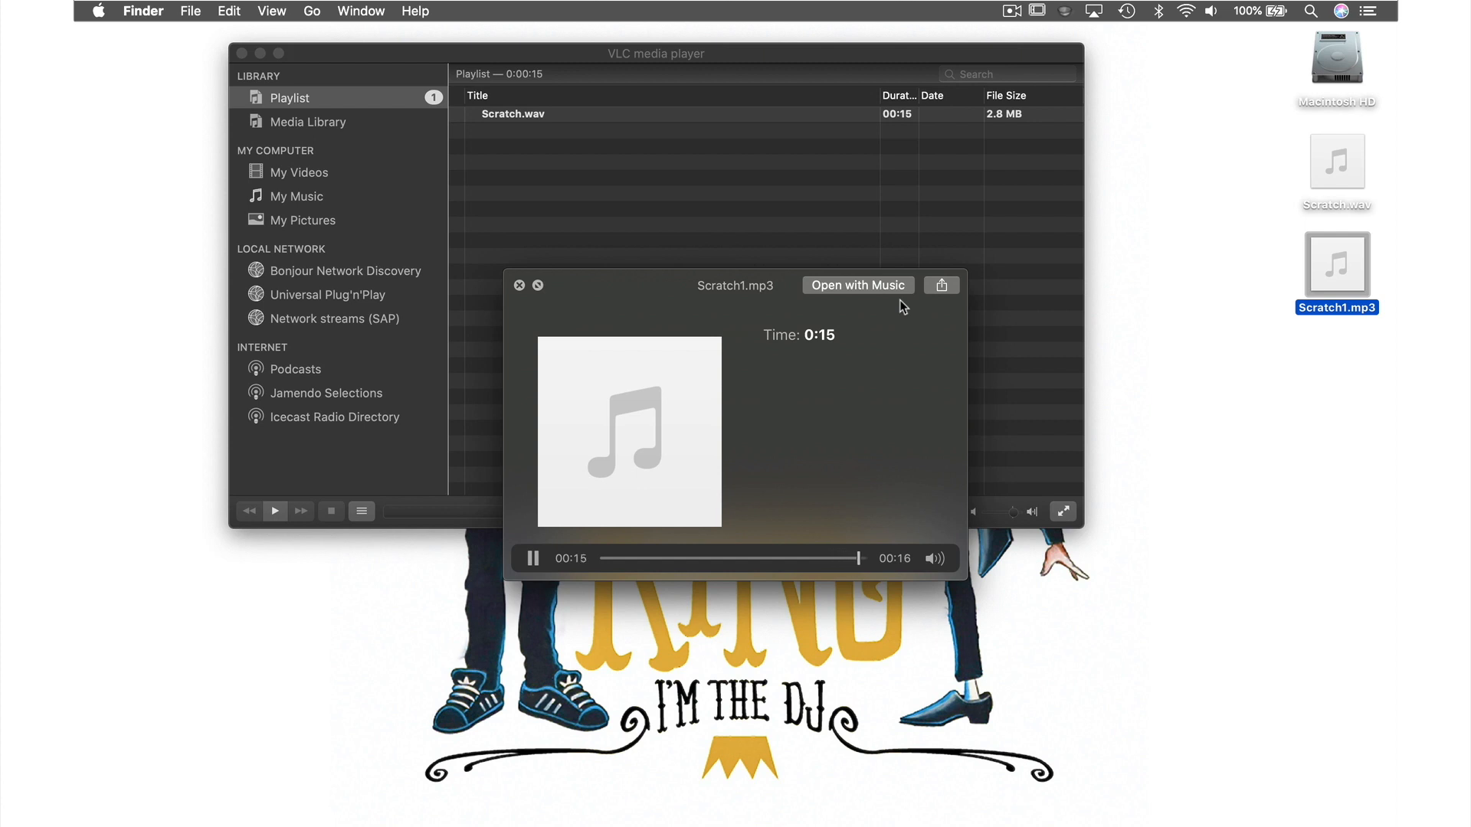
pyautogui.click(532, 558)
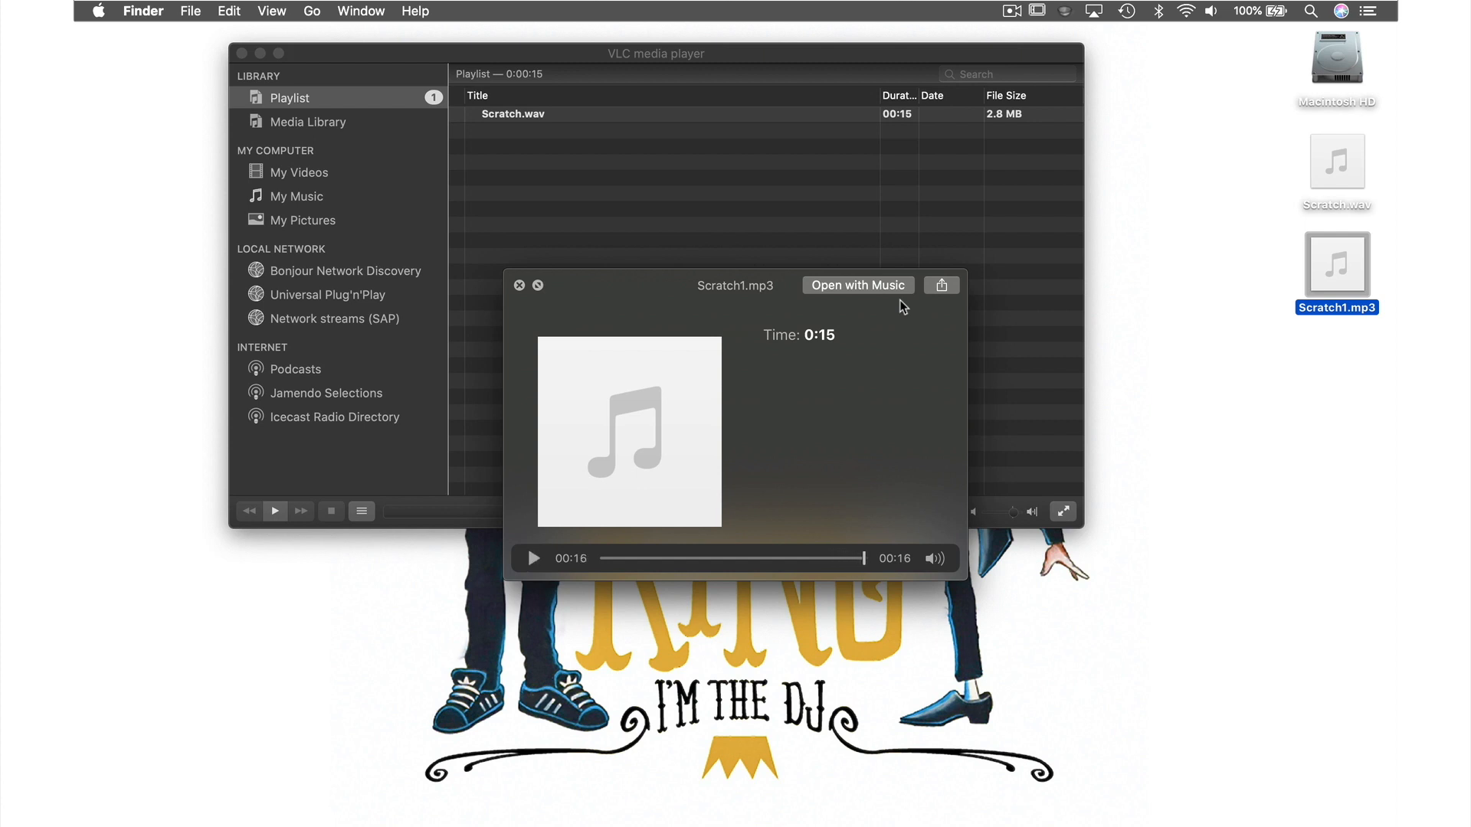
pyautogui.click(520, 285)
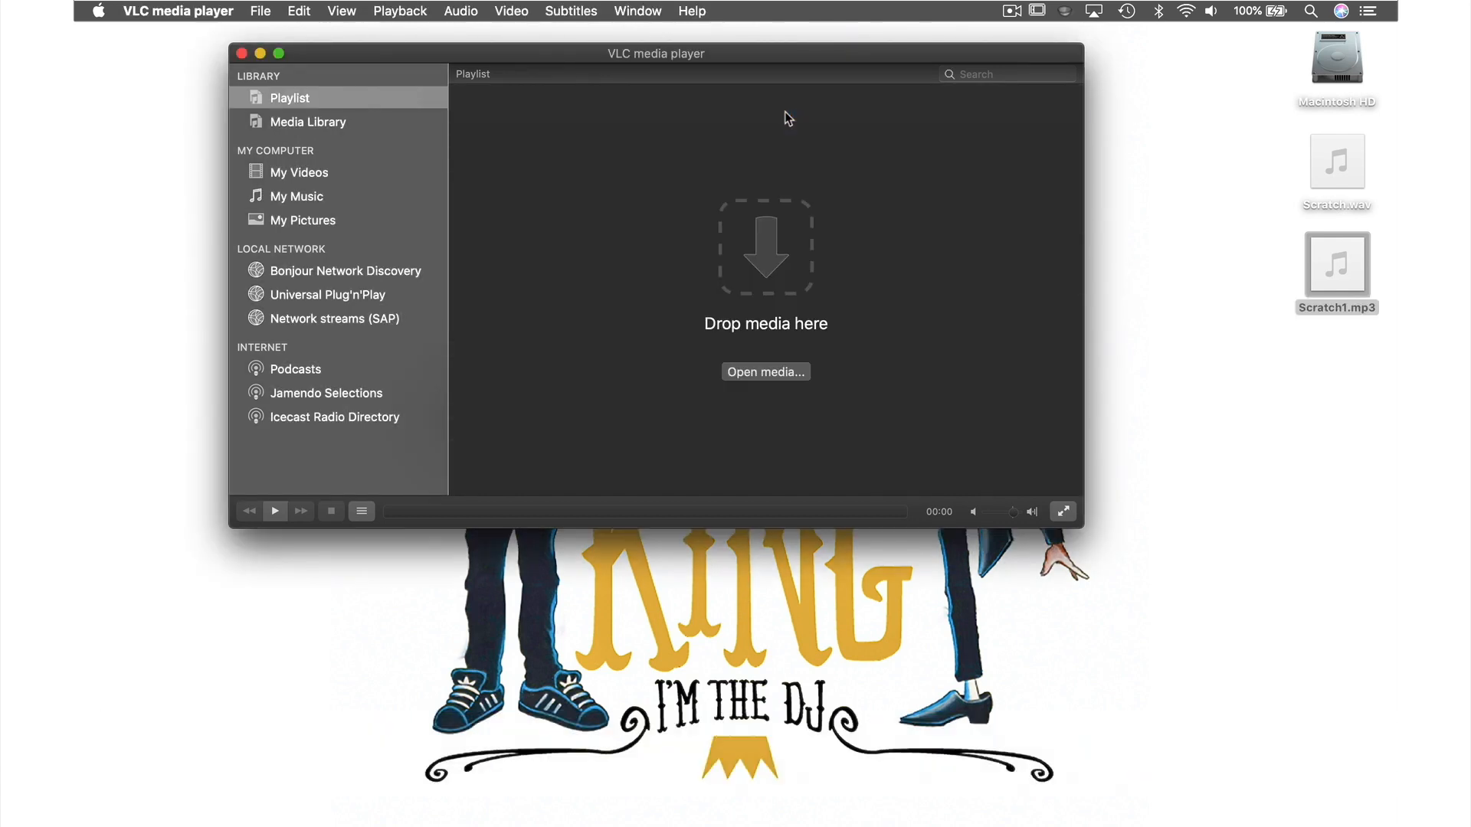
# Convert Scratch.wav again, saving the output as Scratch2.mp3 on the Desktop
pyautogui.click(260, 11)
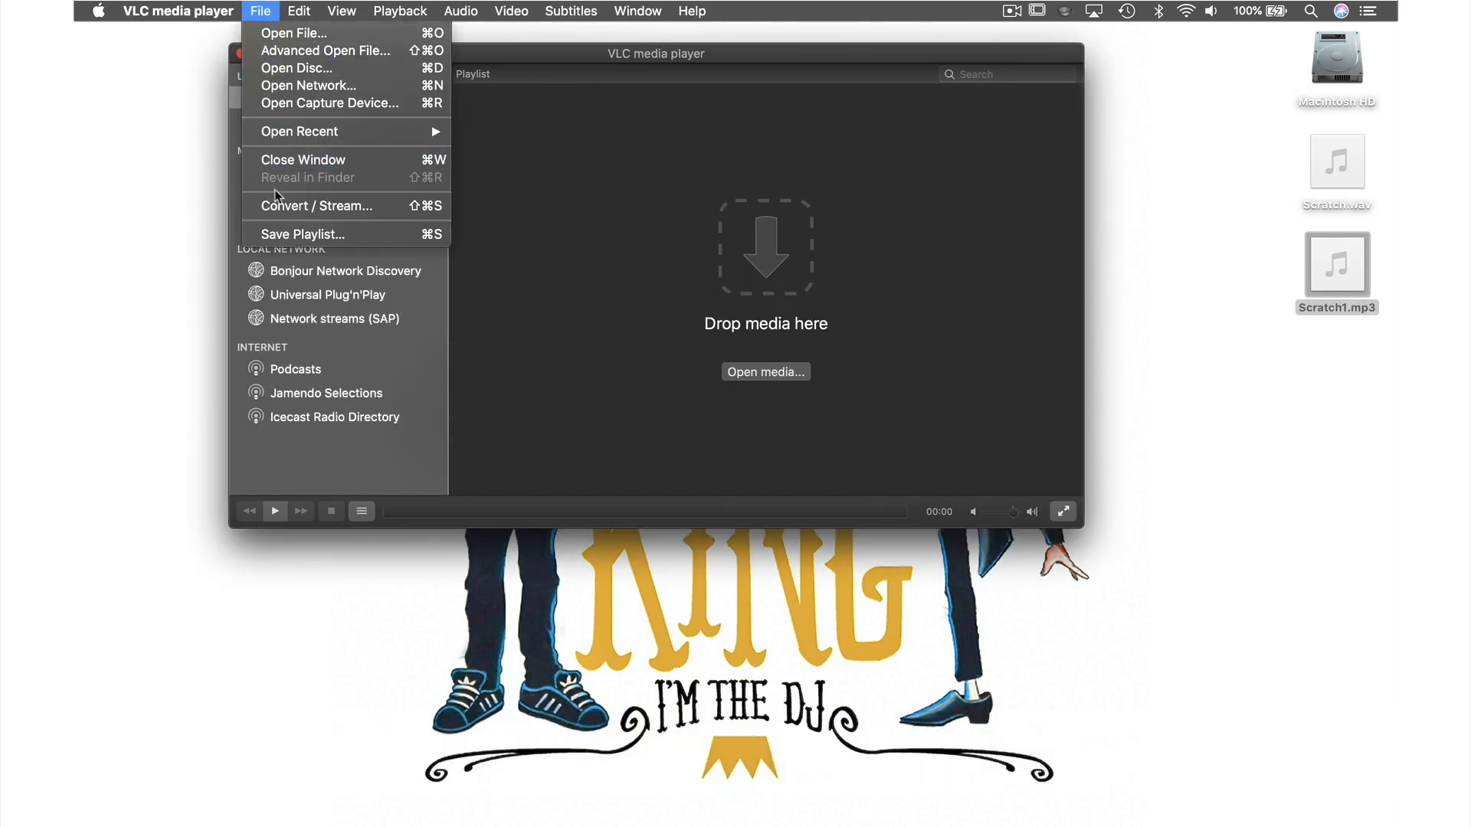
pyautogui.click(317, 205)
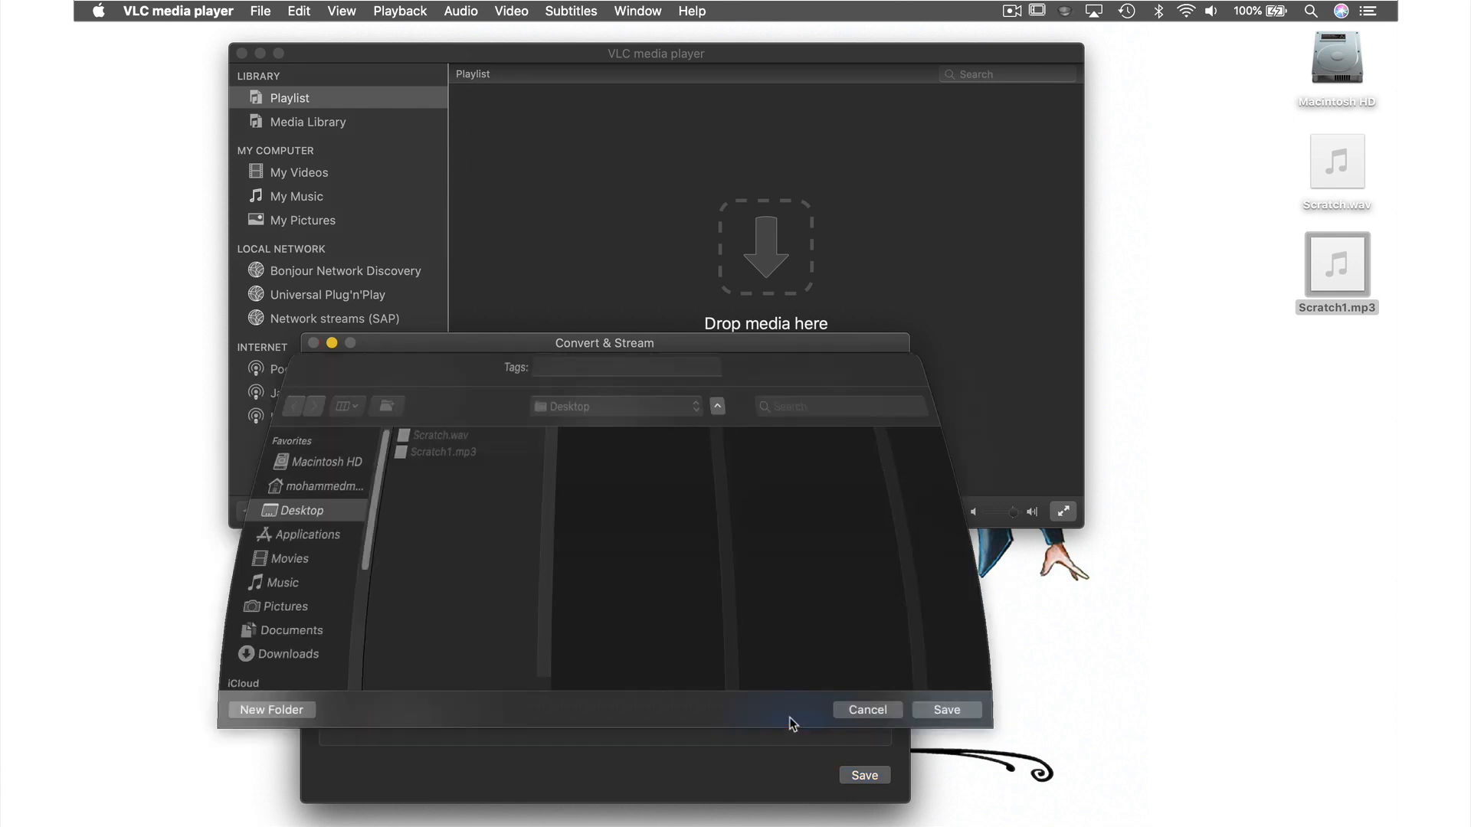
pyautogui.write('S')
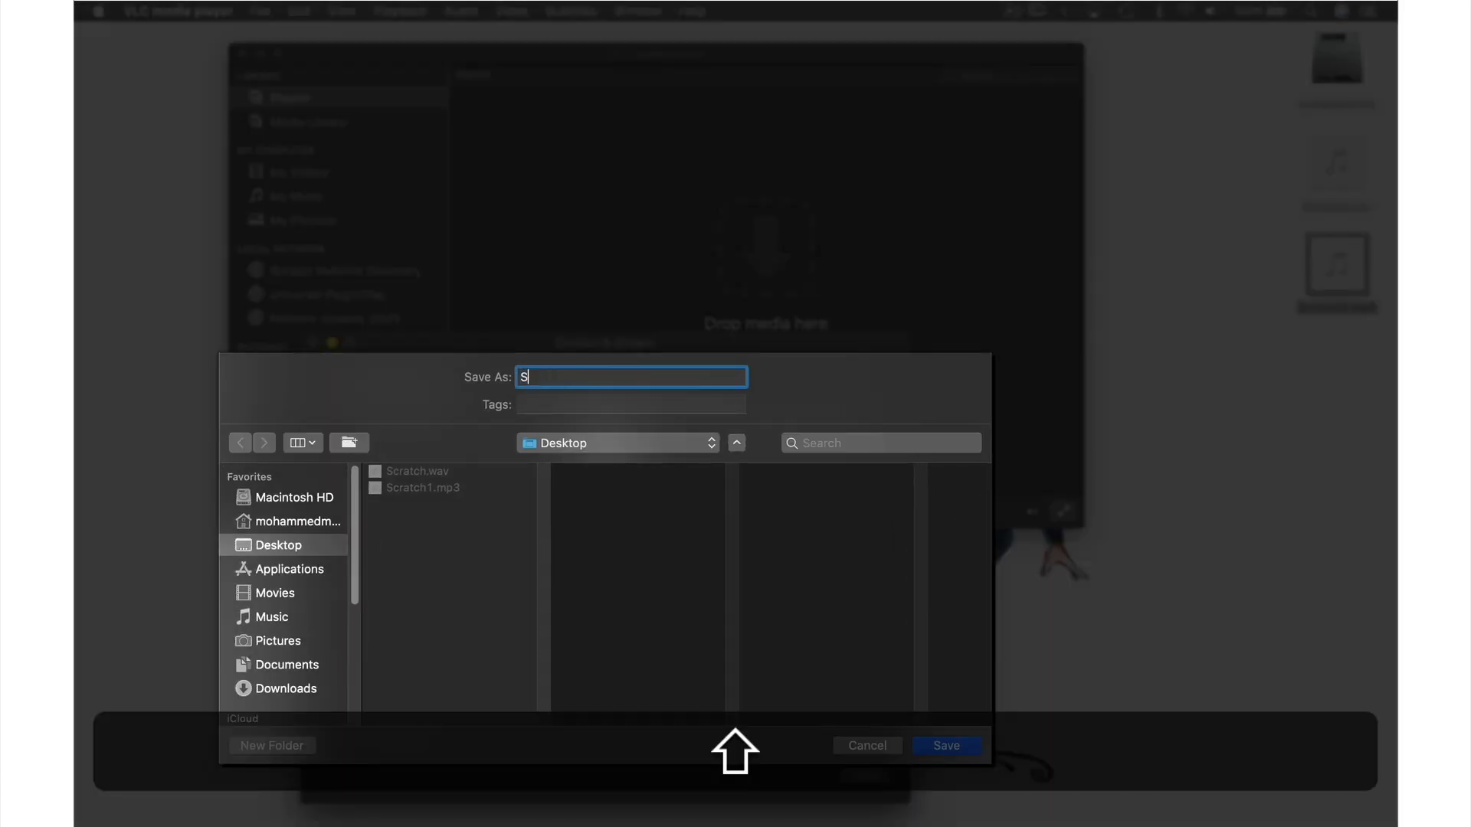
pyautogui.write('cratch2.m')
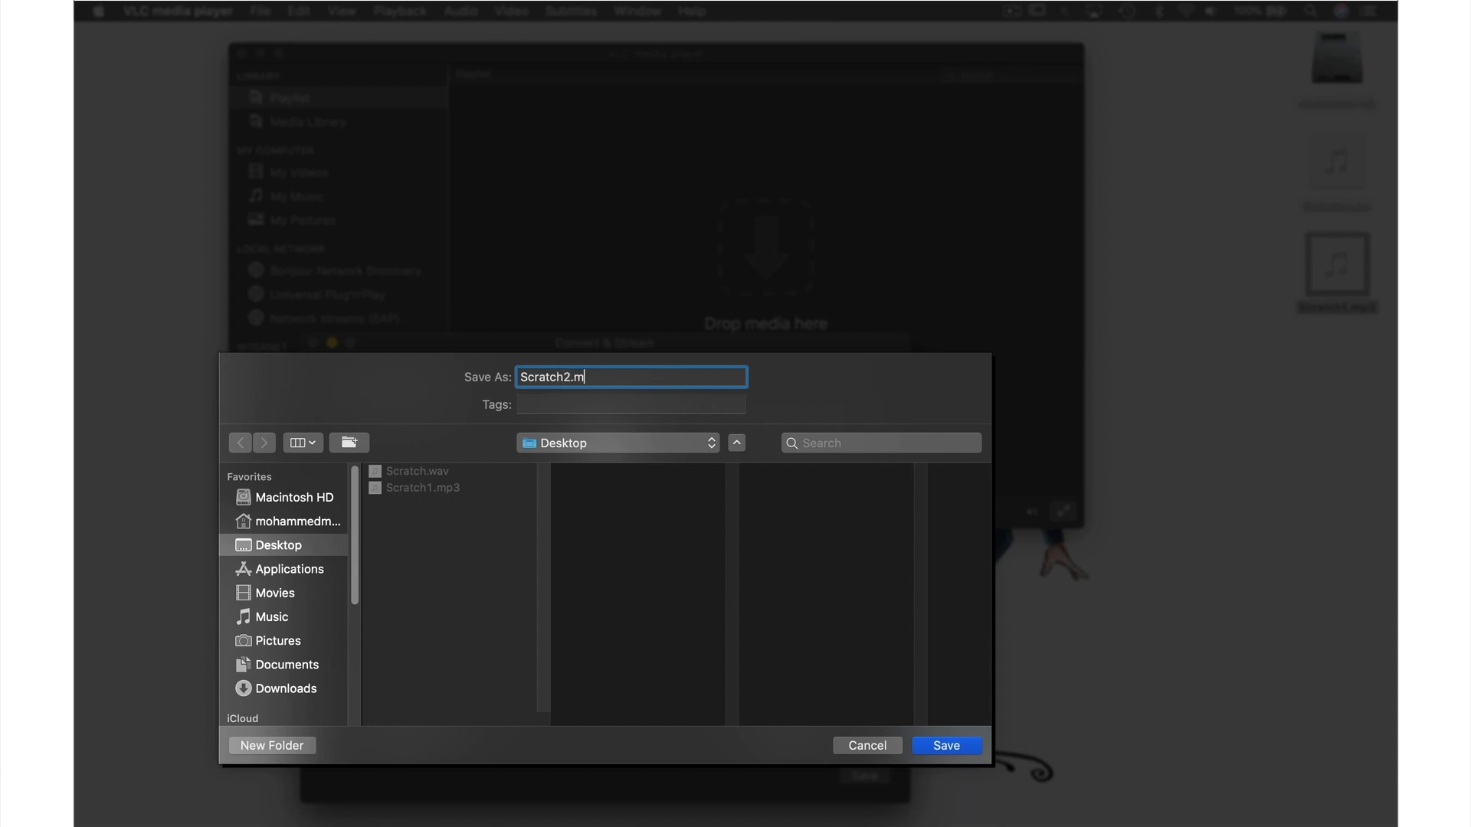
pyautogui.write('p3')
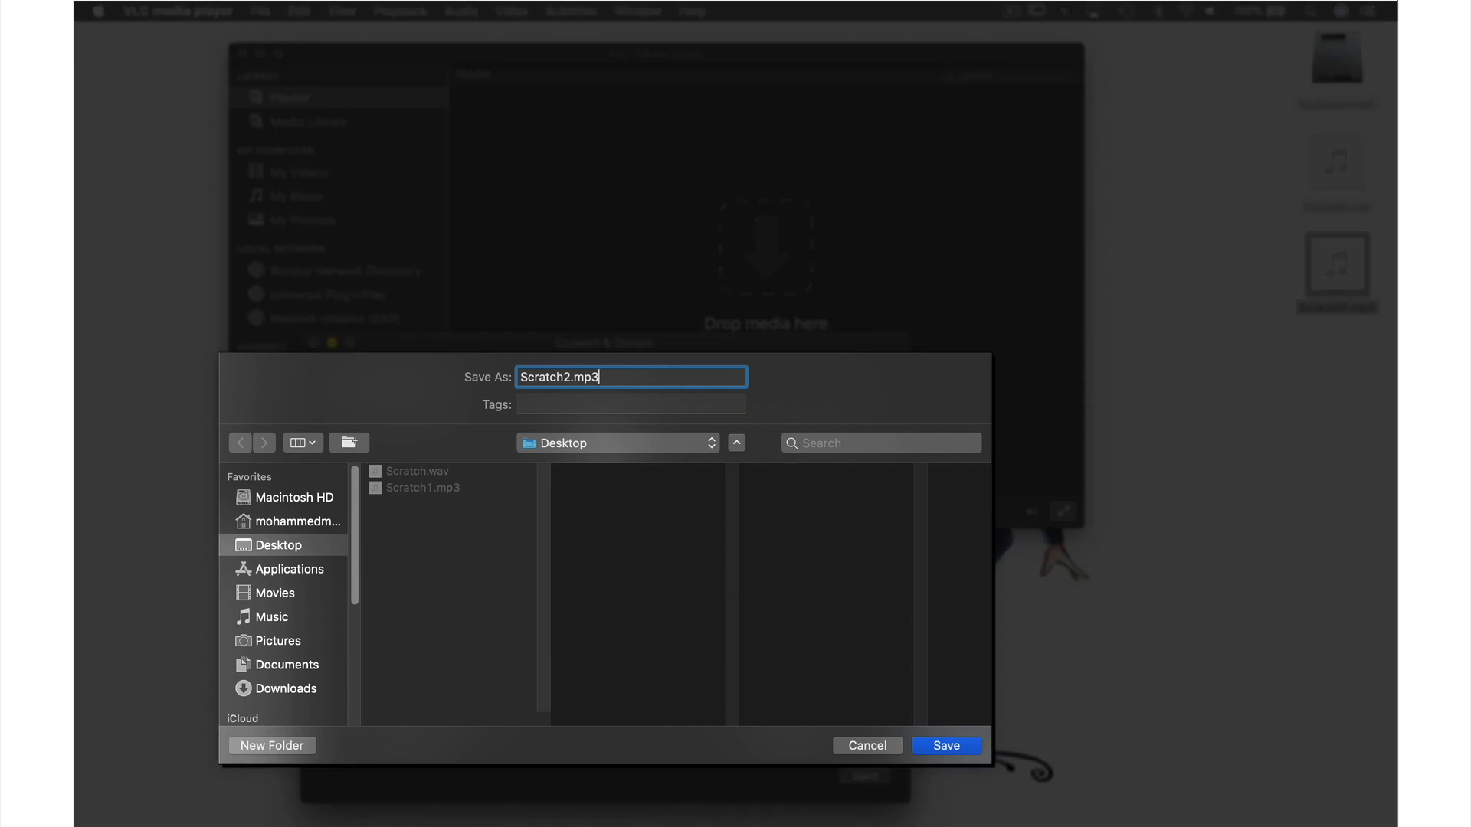
pyautogui.click(945, 746)
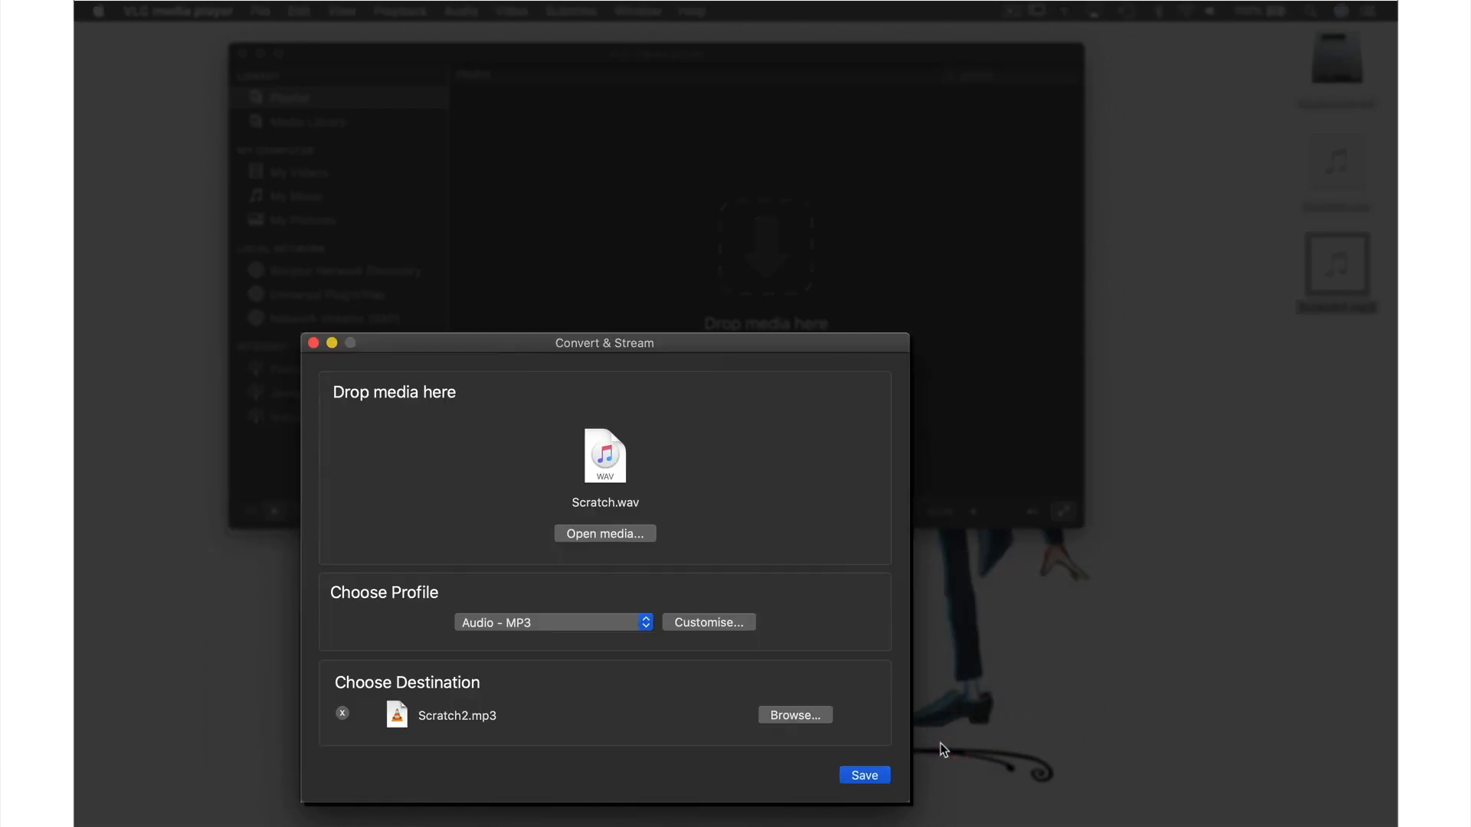
pyautogui.click(863, 776)
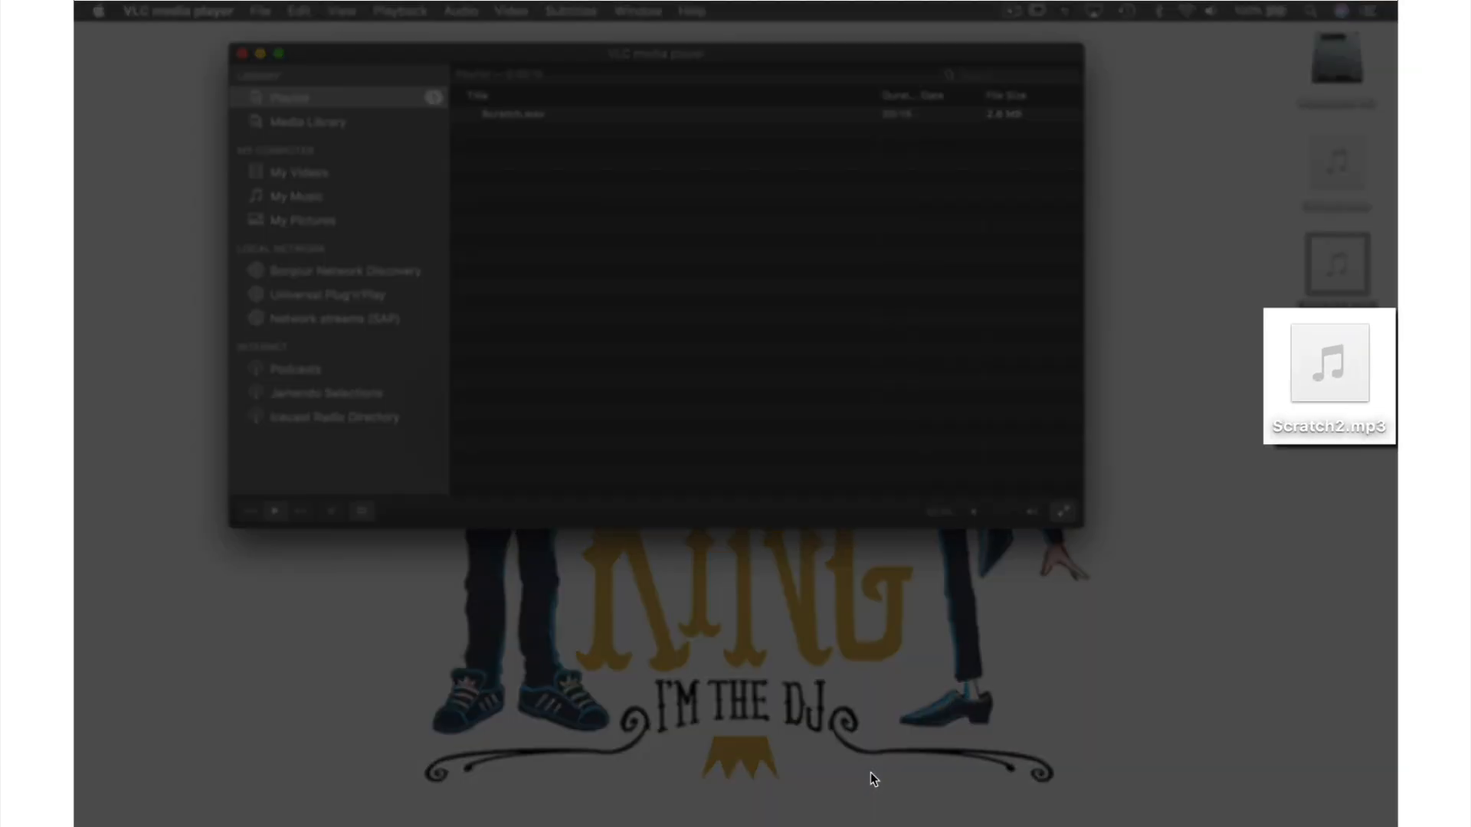